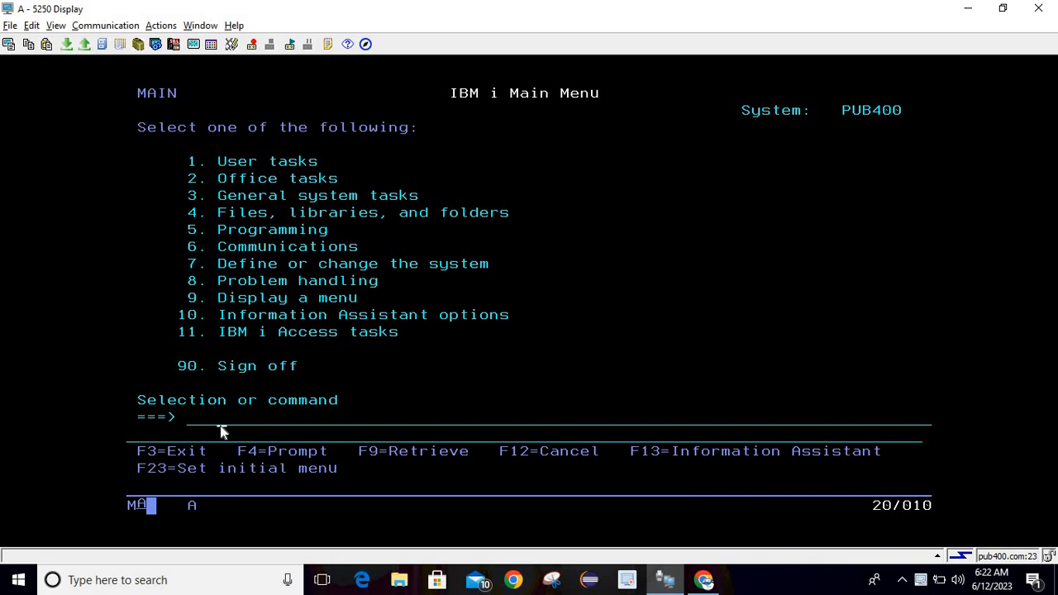
- Run the WRKOBJ command for QGPL/EMPPF from the 5250 main menu command line
type("wrk")
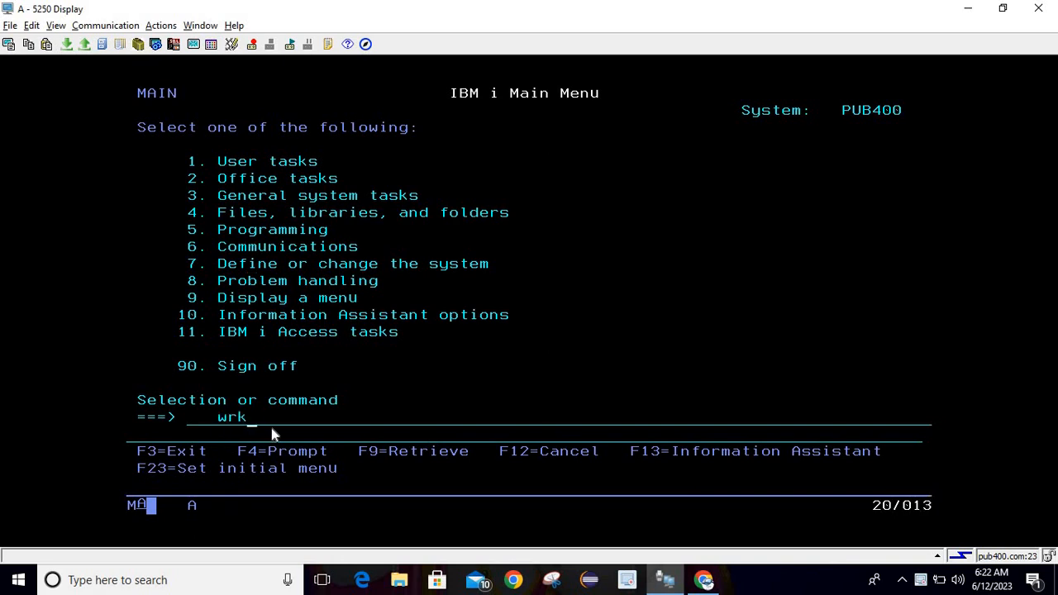
type("obj")
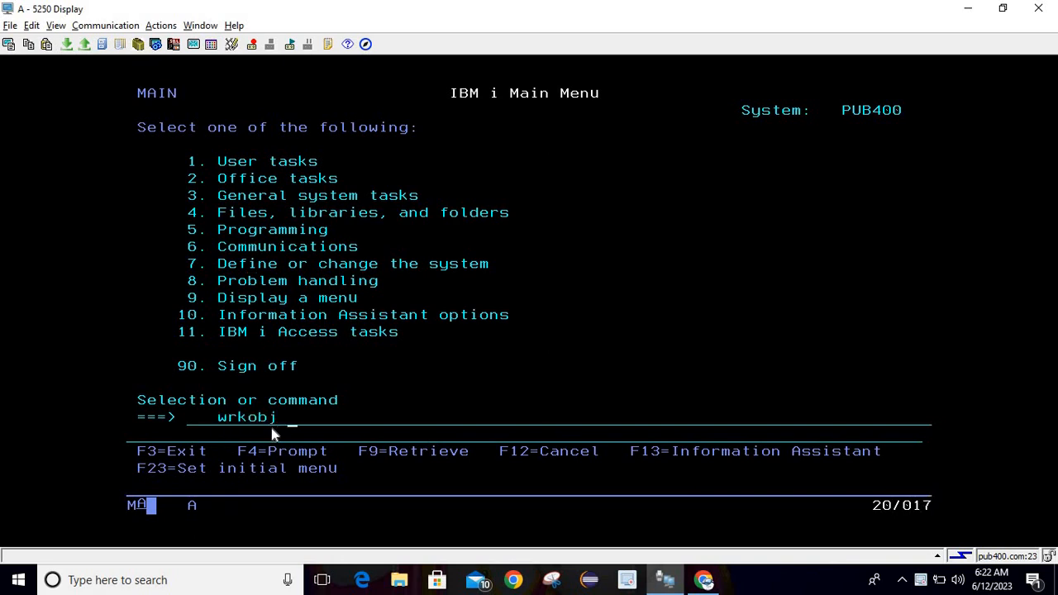
type("qgo")
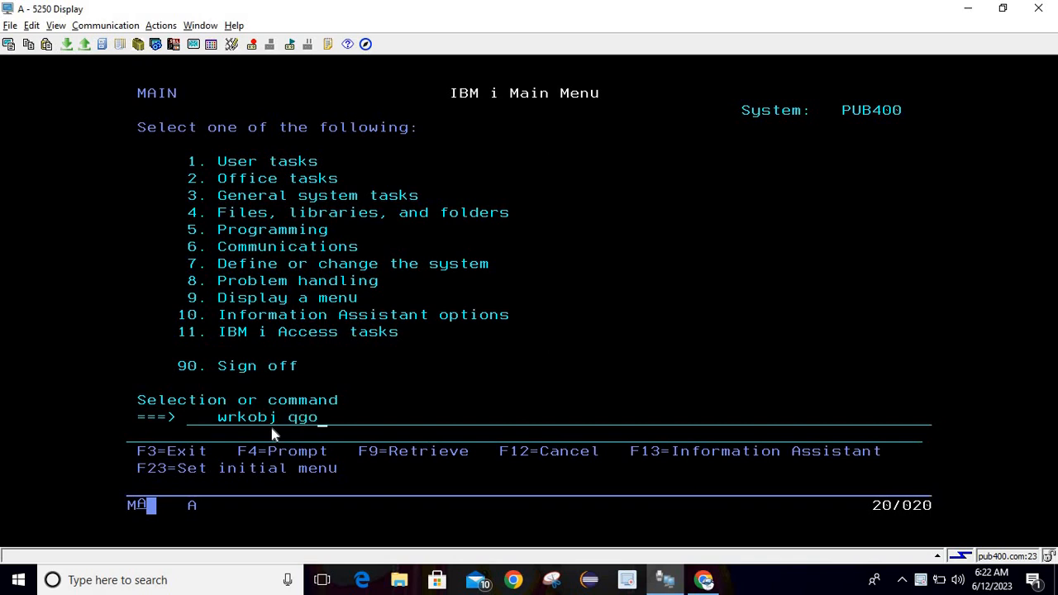
type("l")
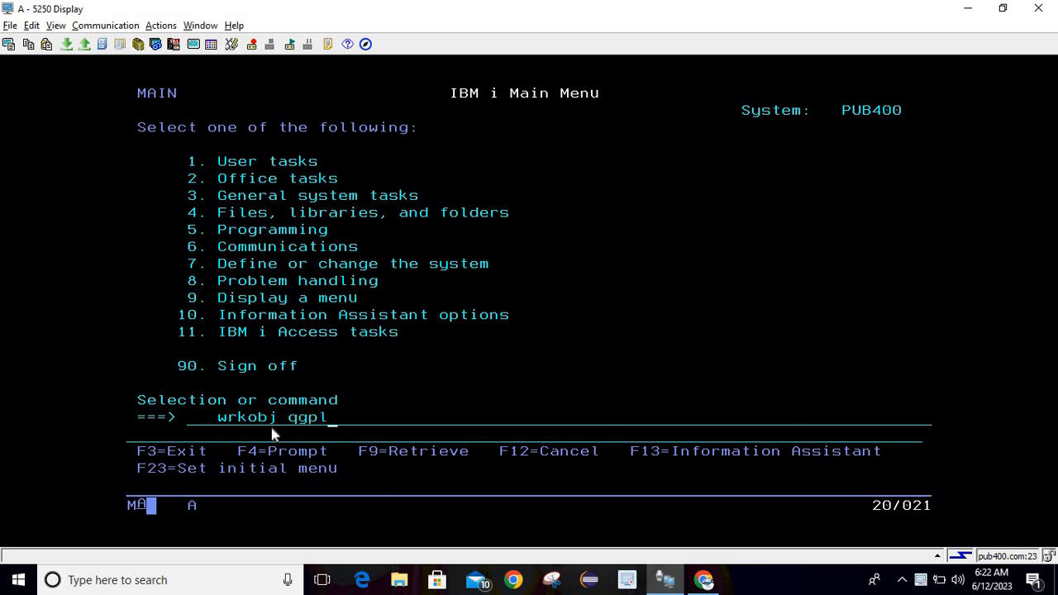
type("/emppf")
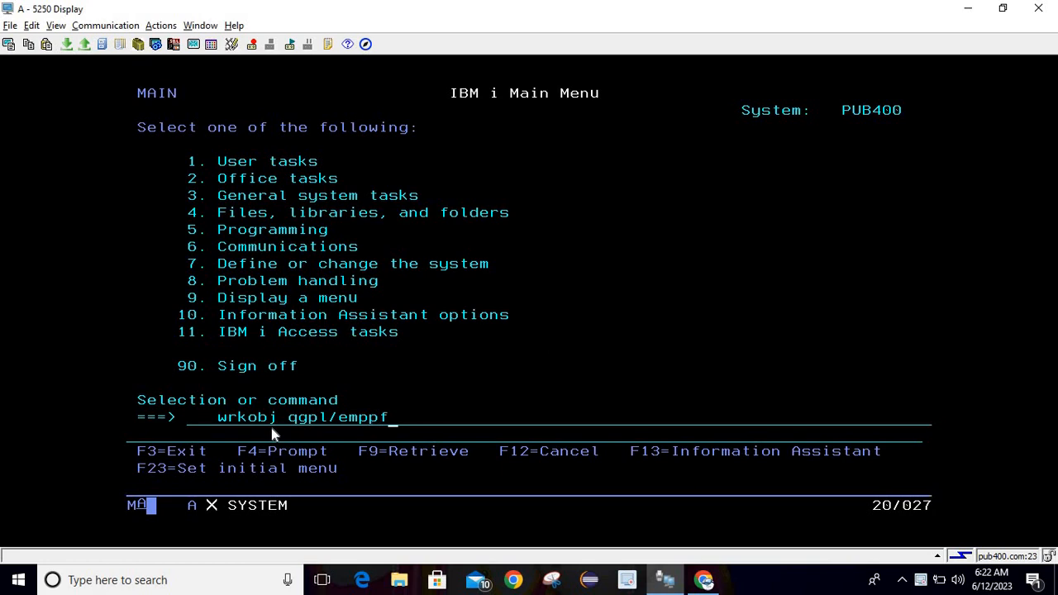
key("Enter")
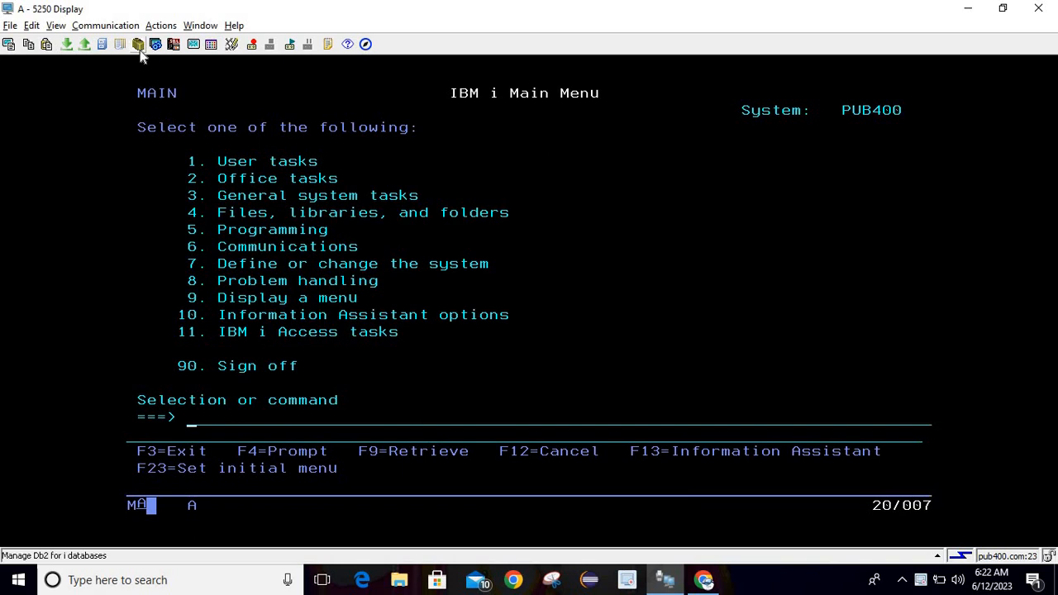
mouse_move(138, 44)
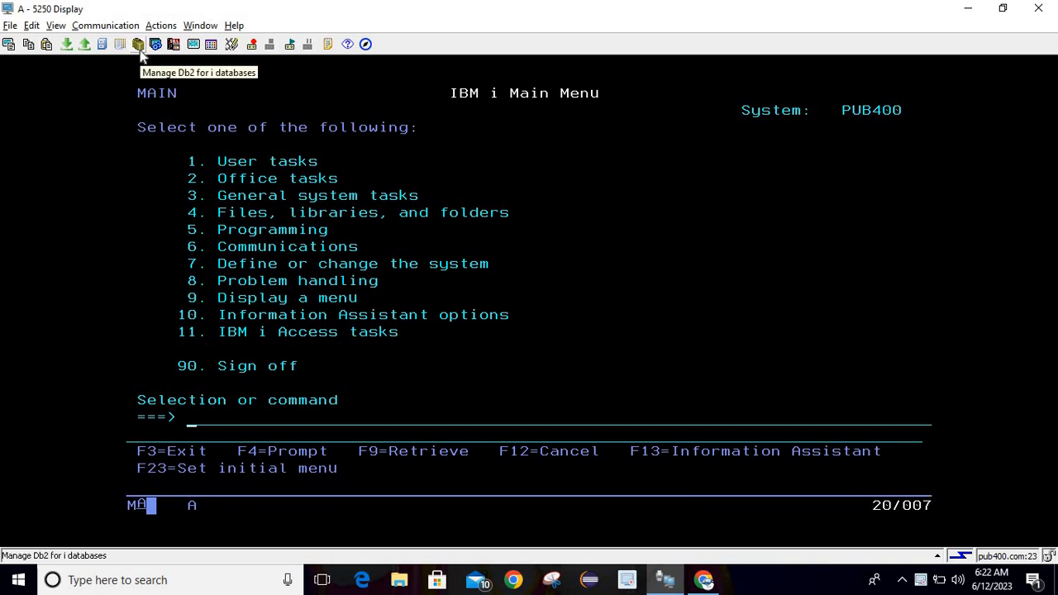
- Launch the Db2 for i Schemas window for PUB400.com from the toolbar
left_click(138, 43)
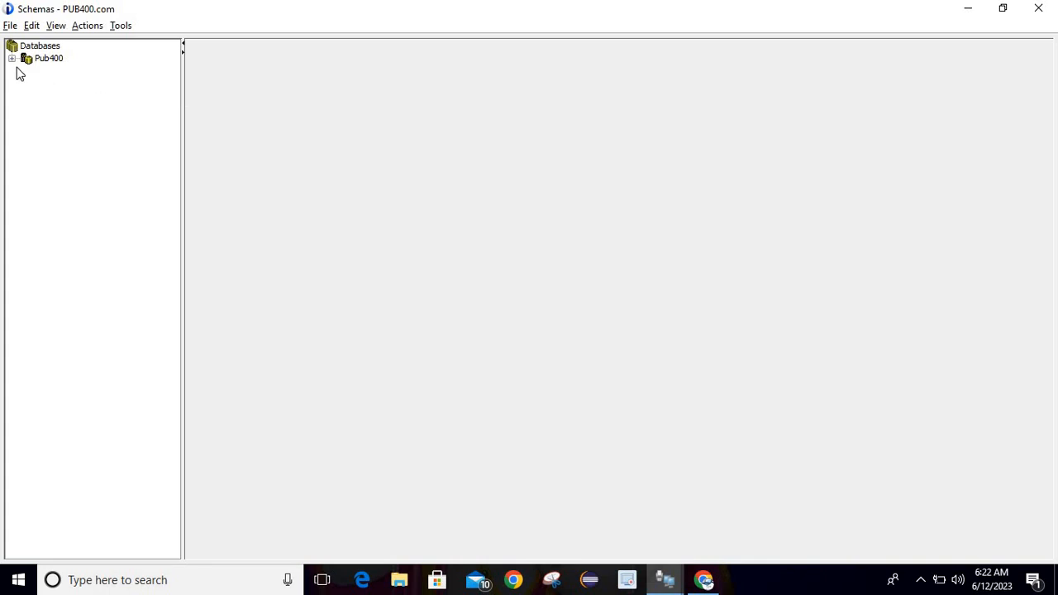
mouse_move(14, 66)
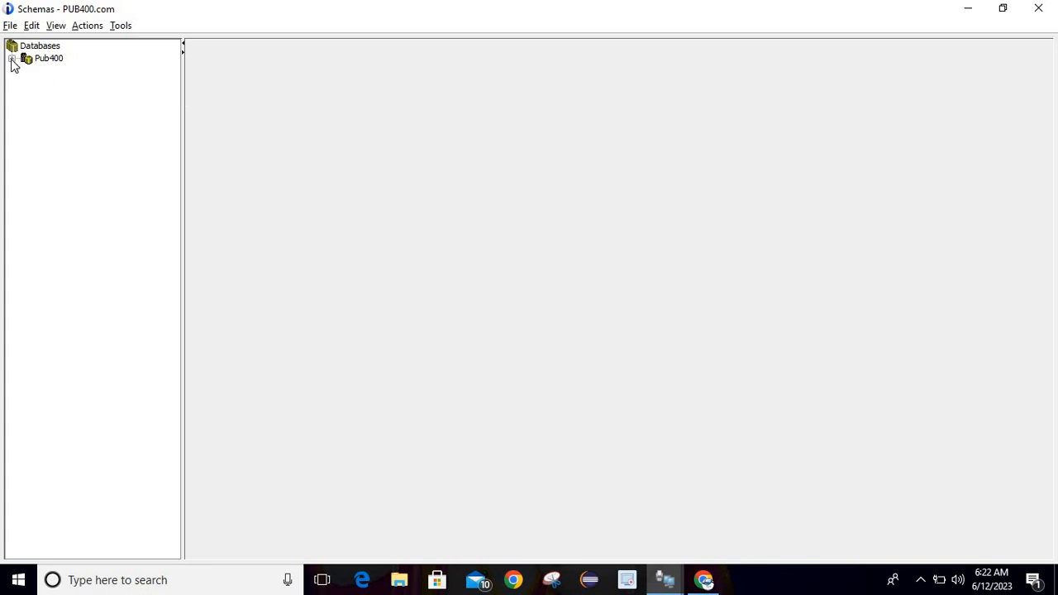
- Expand Pub400, Schemas and QGPL in the navigation tree to reveal QGPL's object folders
left_click(13, 57)
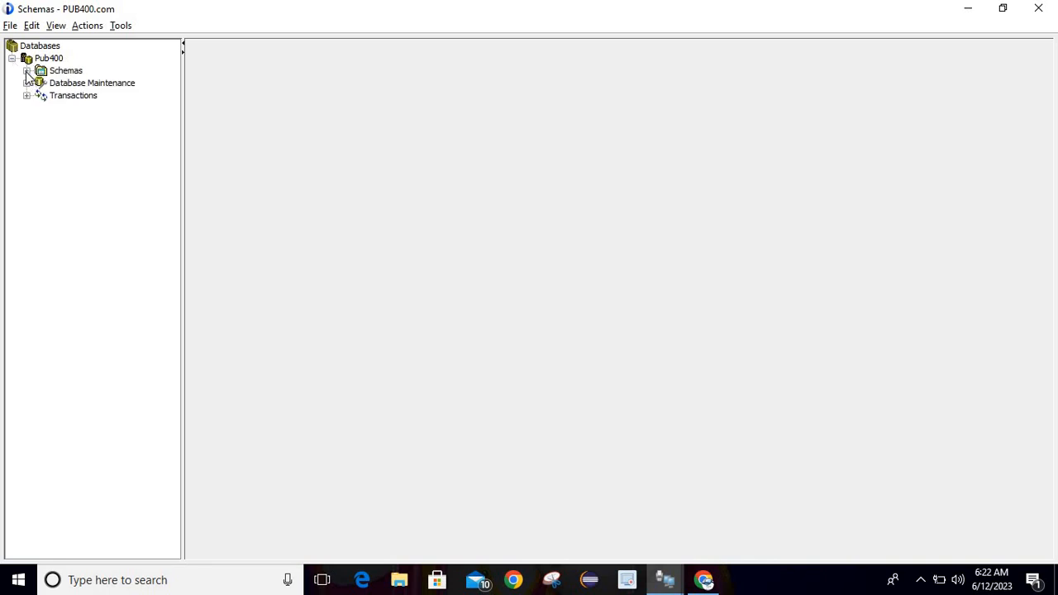
left_click(27, 70)
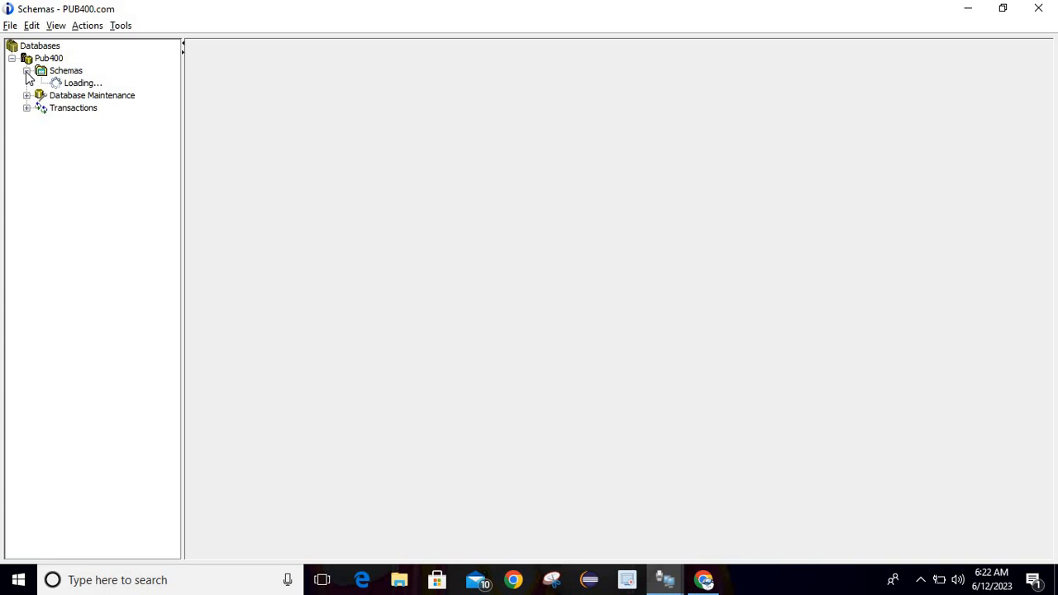
left_click(27, 71)
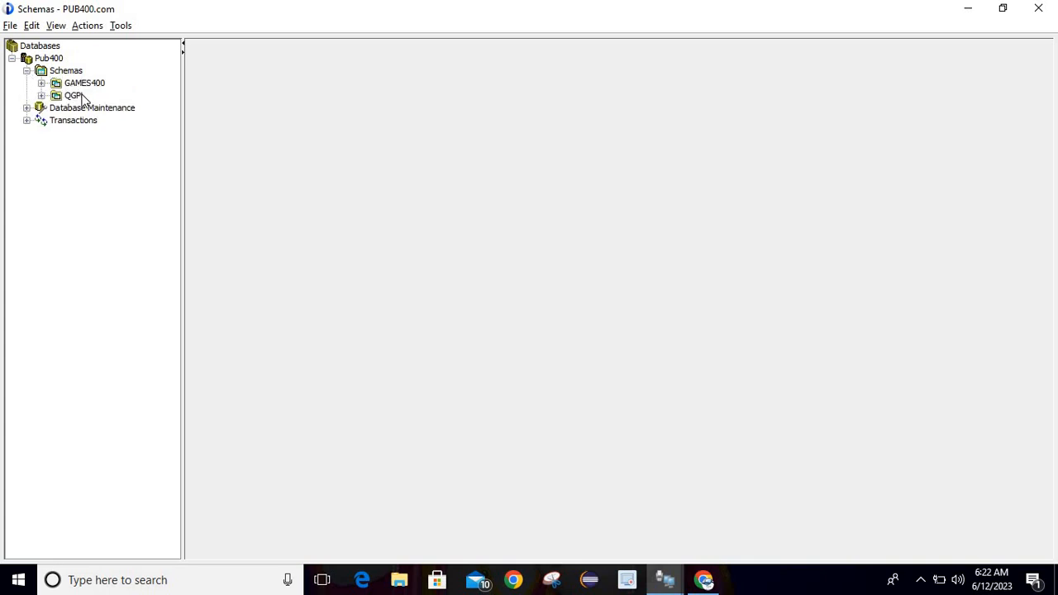
mouse_move(97, 91)
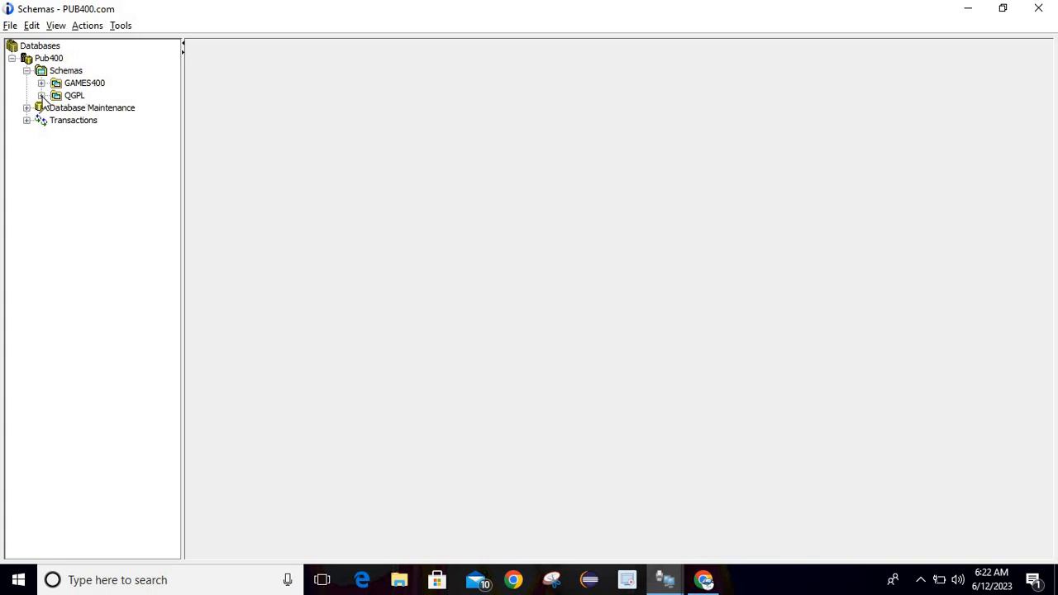
left_click(42, 95)
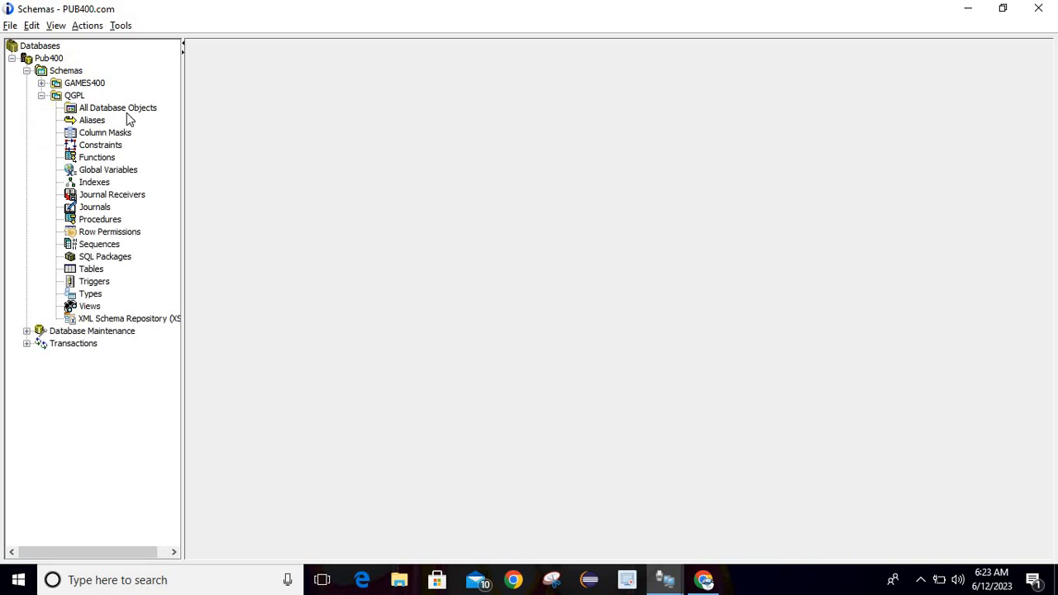
mouse_move(97, 112)
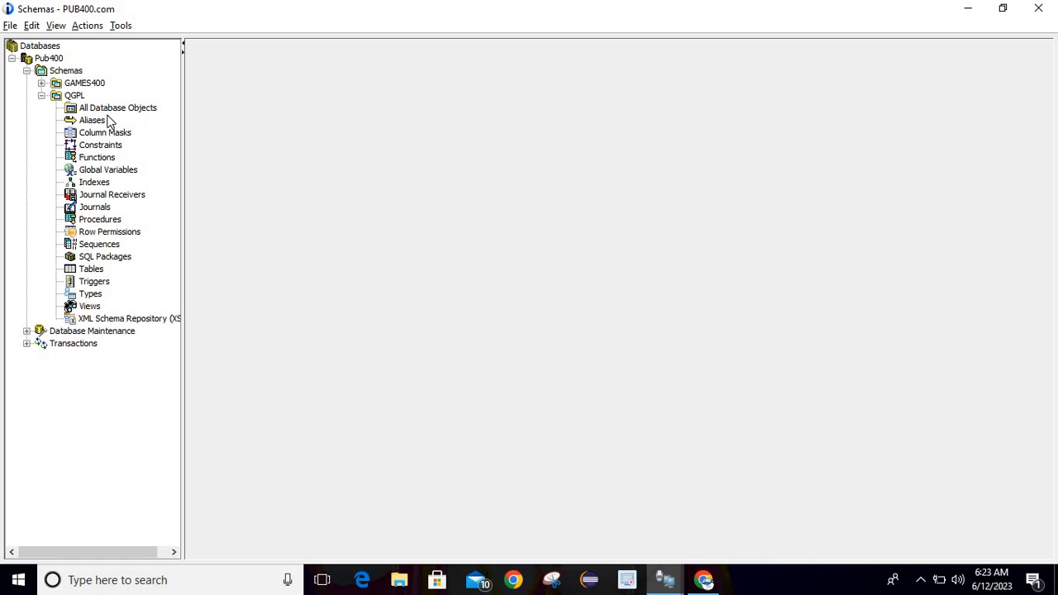
mouse_move(122, 123)
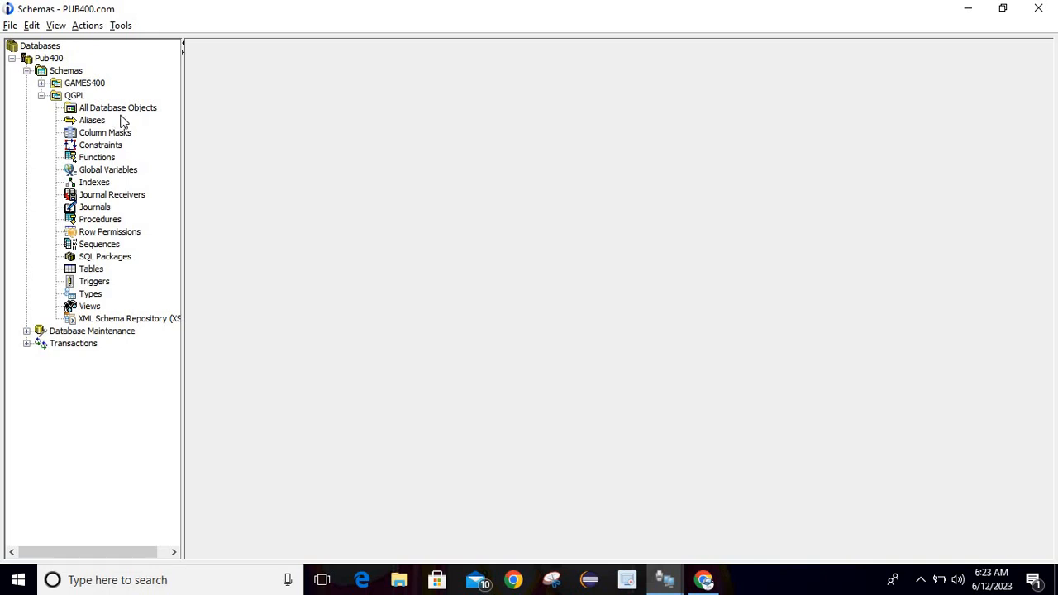
mouse_move(102, 131)
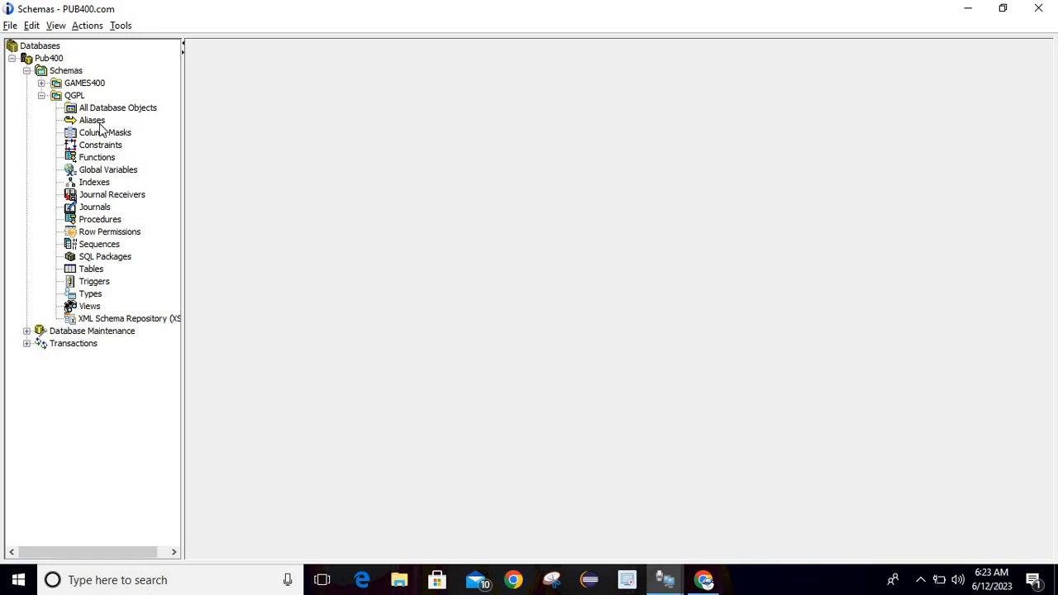
mouse_move(97, 156)
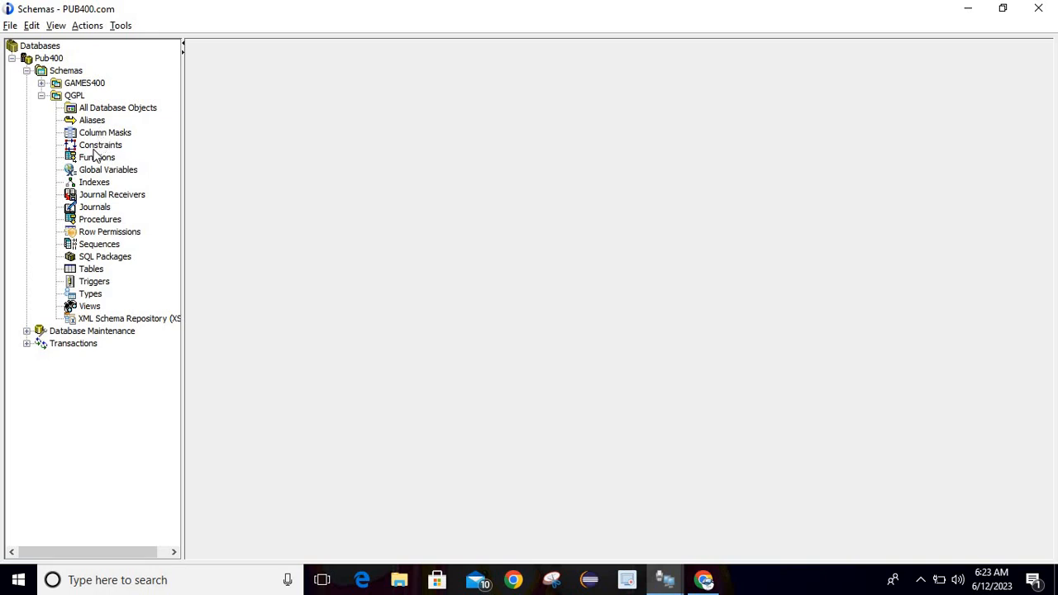
mouse_move(115, 183)
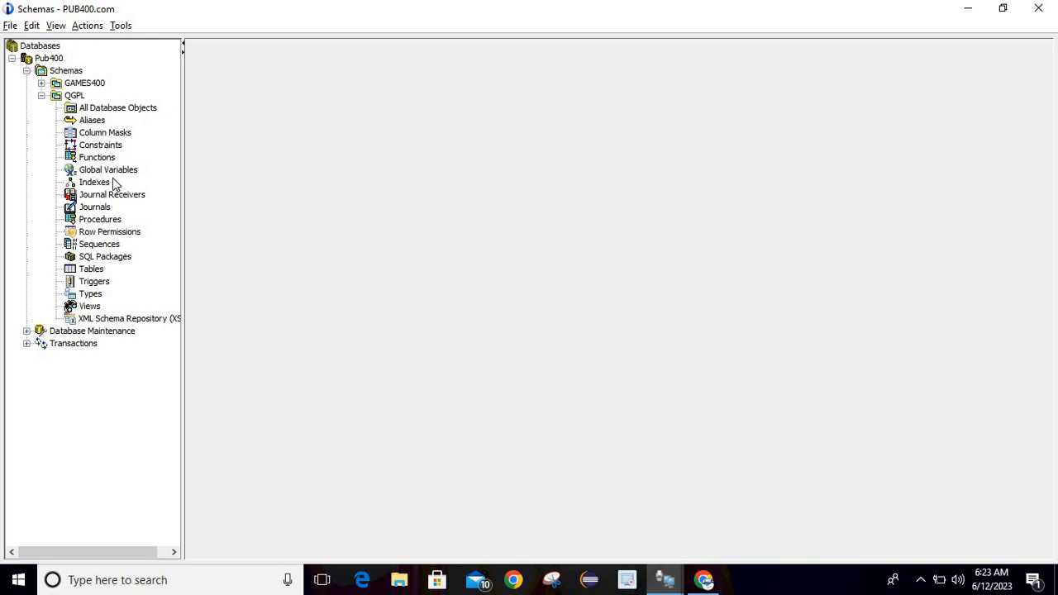
mouse_move(108, 208)
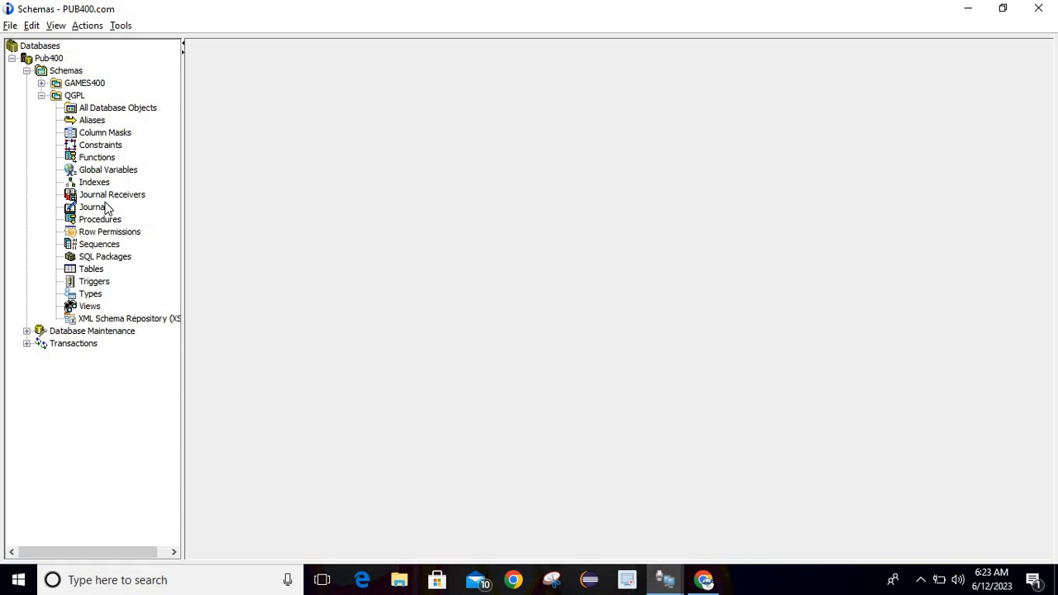
mouse_move(101, 205)
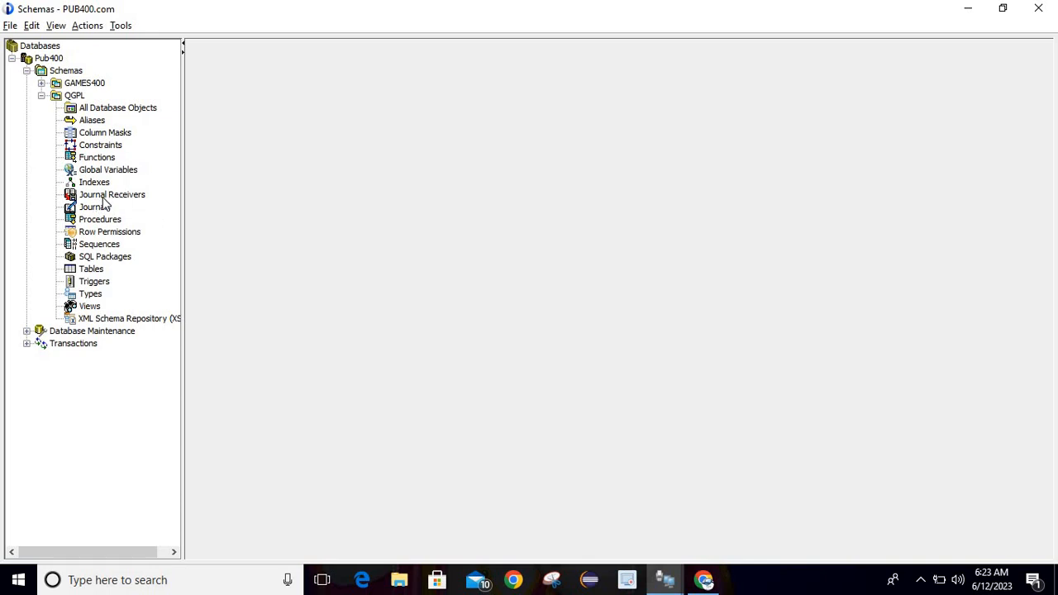
mouse_move(102, 209)
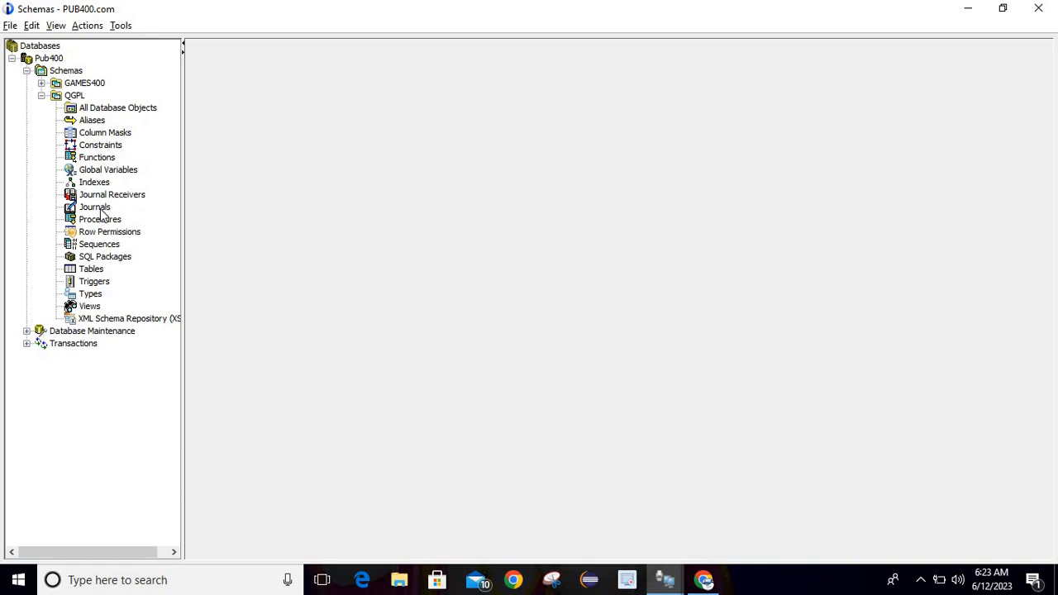
mouse_move(135, 246)
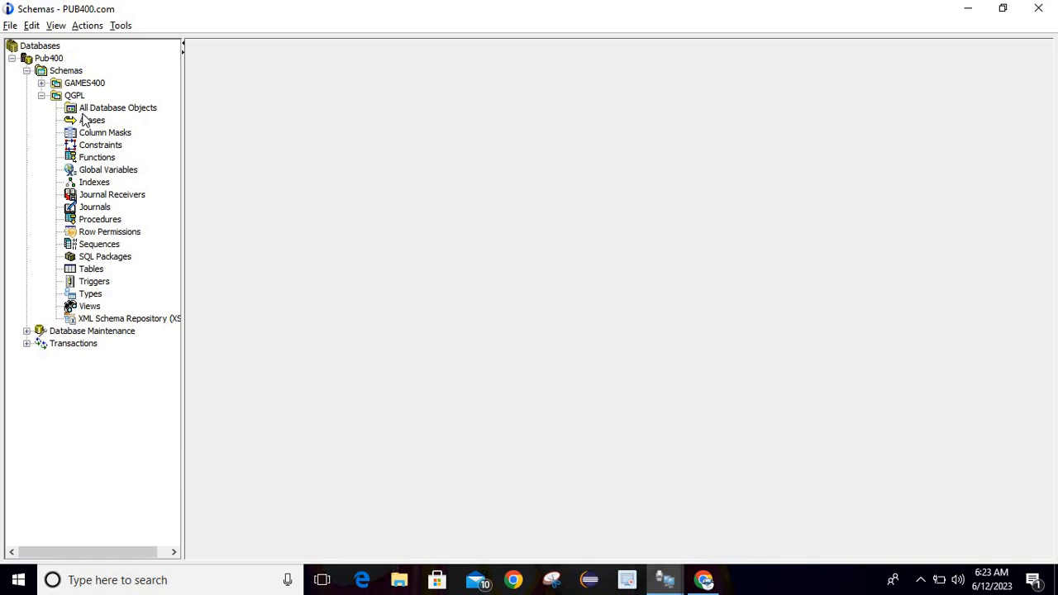
mouse_move(99, 120)
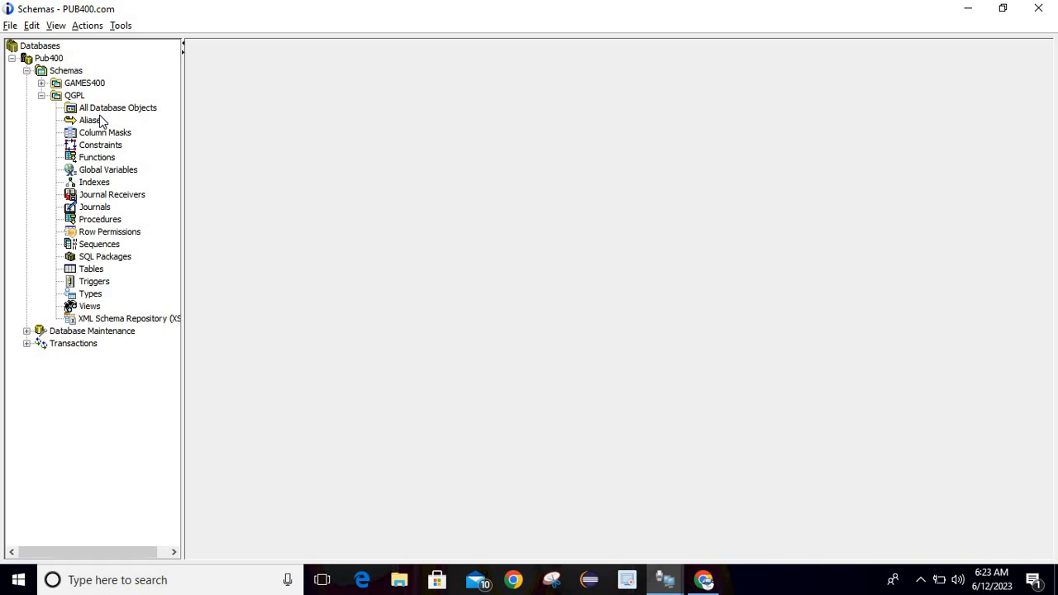
- Open QGPL's All Database Objects list and scroll down to the EMPPF table
left_click(117, 108)
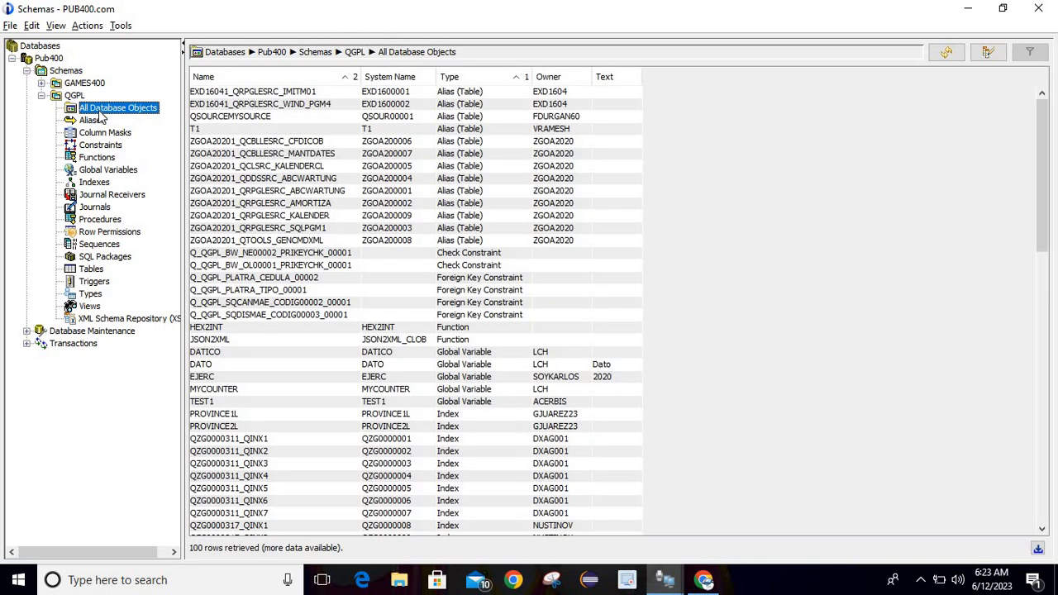
mouse_move(149, 152)
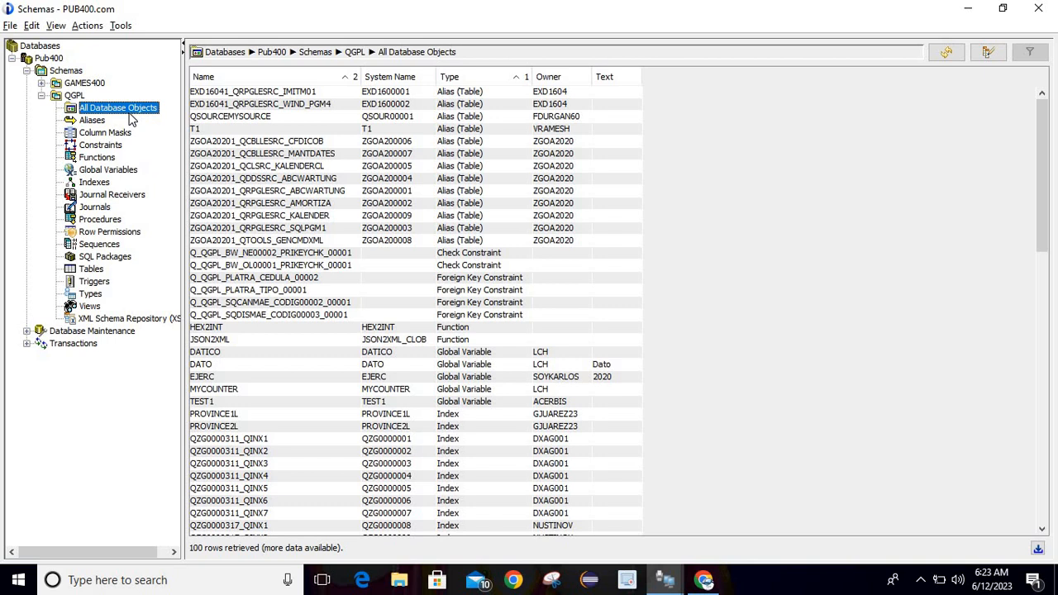
mouse_move(405, 108)
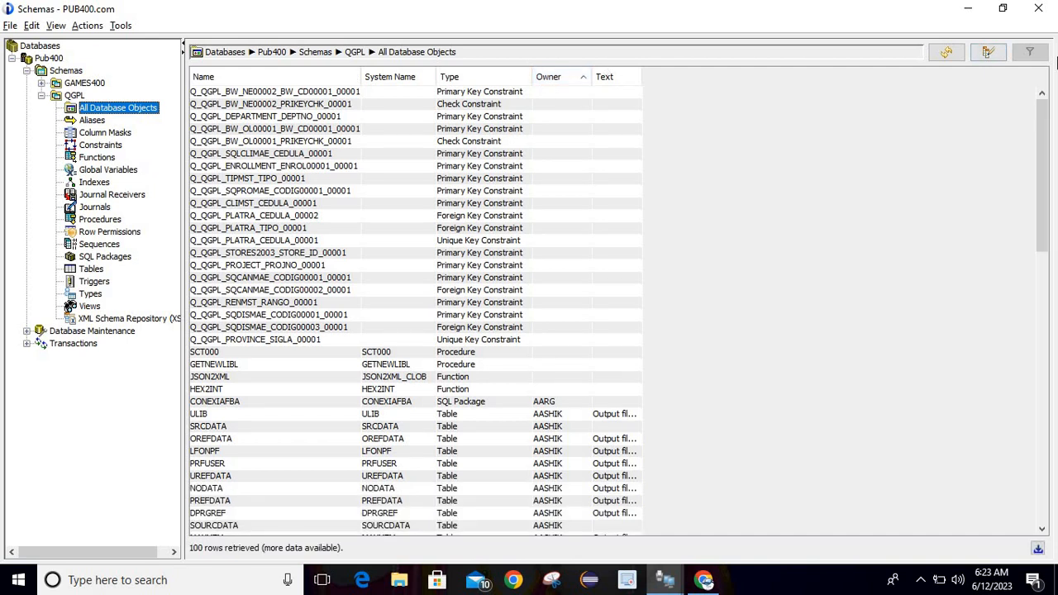
scroll("down", 3)
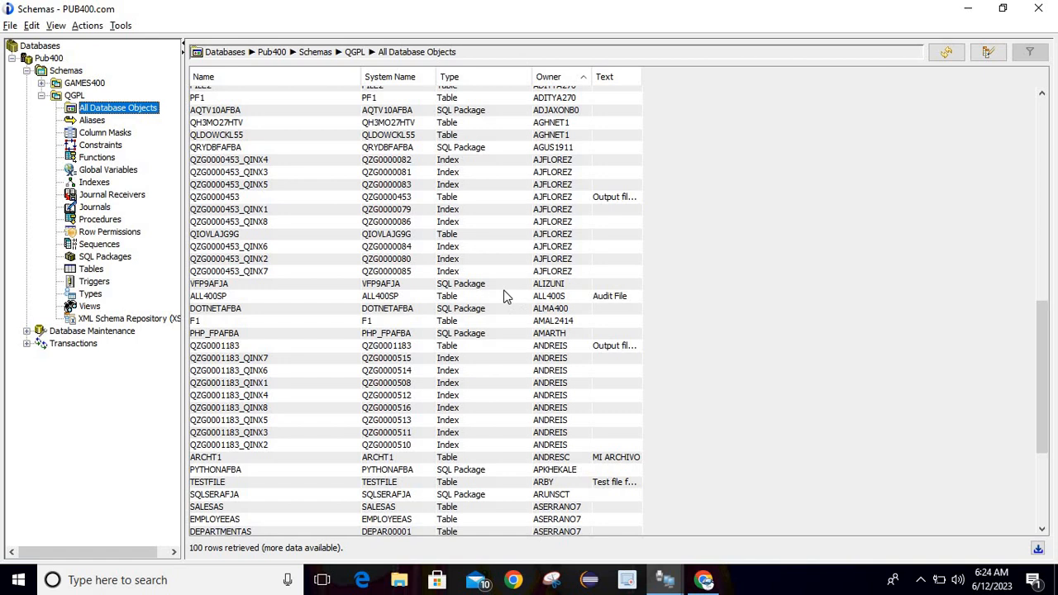
mouse_move(1034, 274)
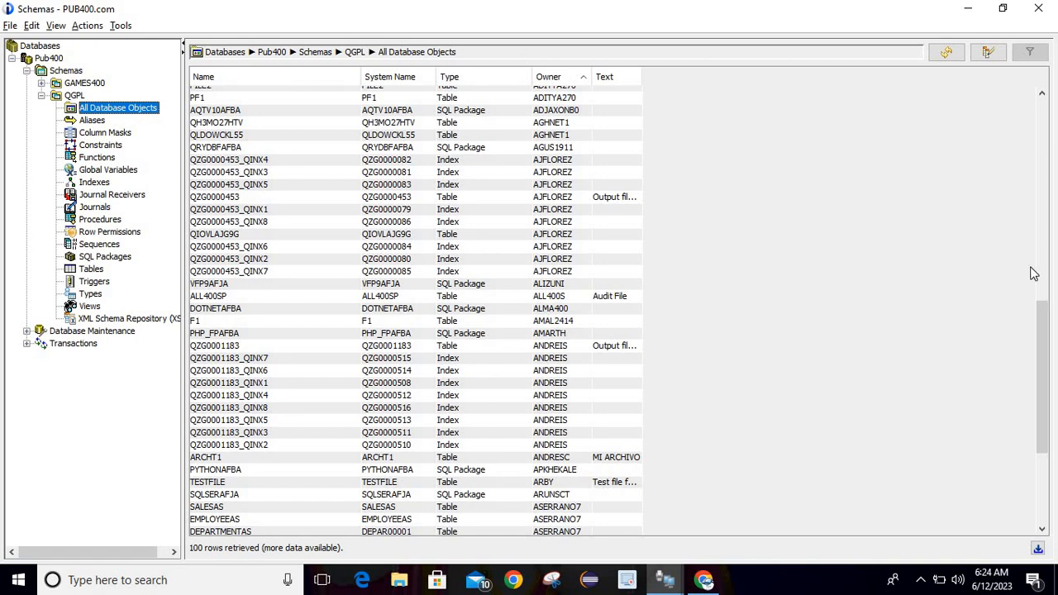
scroll("down", 3)
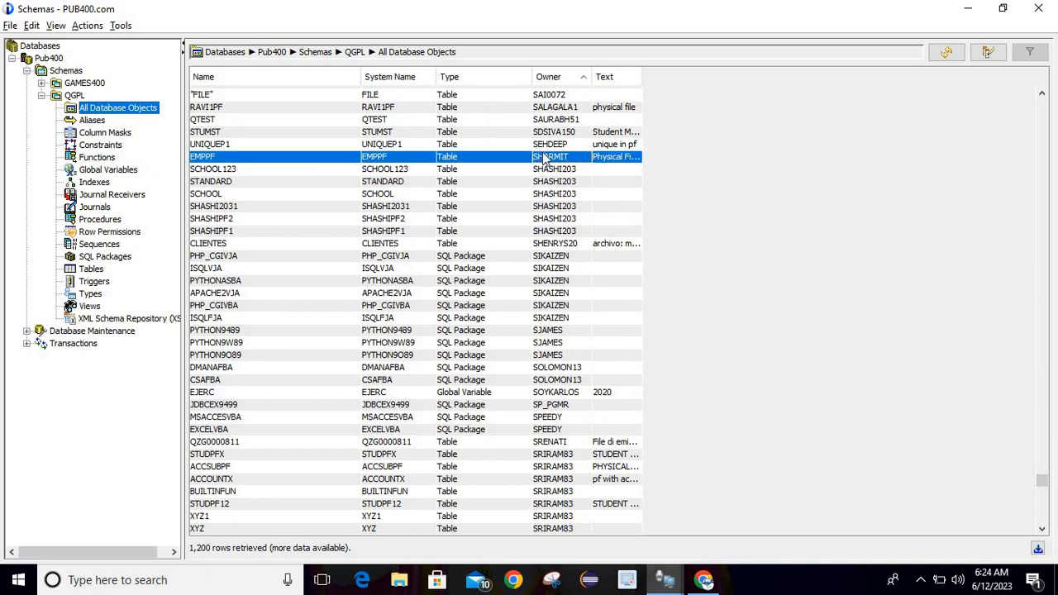
mouse_move(391, 157)
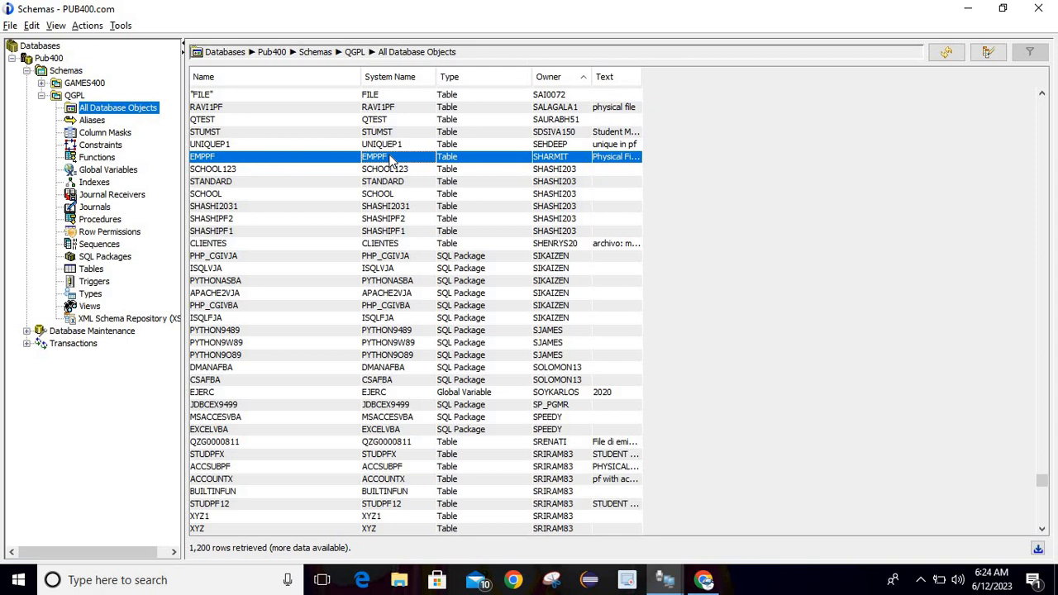
- Browse EMPPF's right-click menu, then open its table Definition
right_click(389, 156)
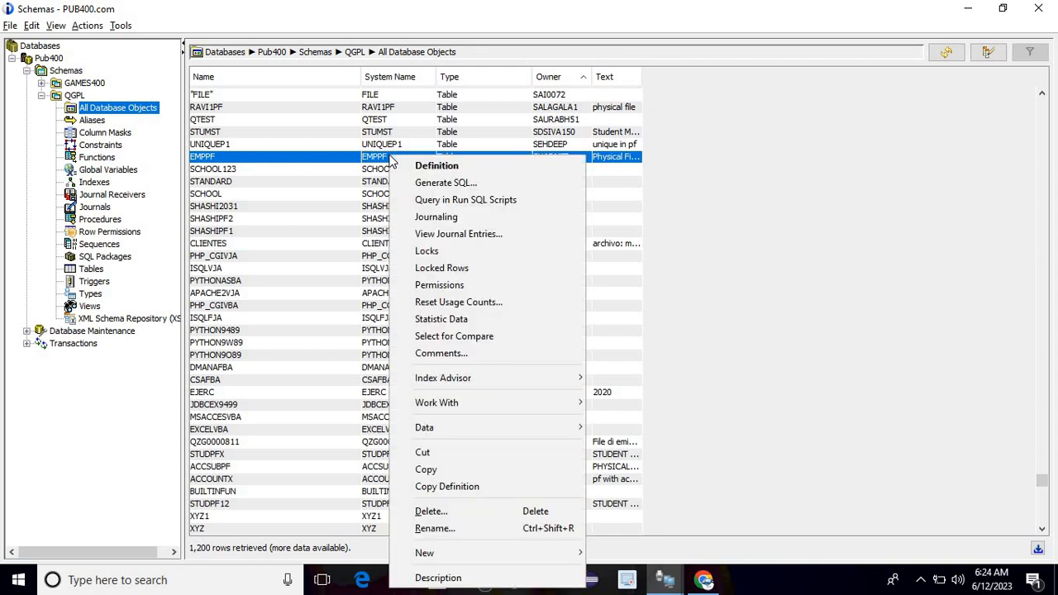
mouse_move(437, 166)
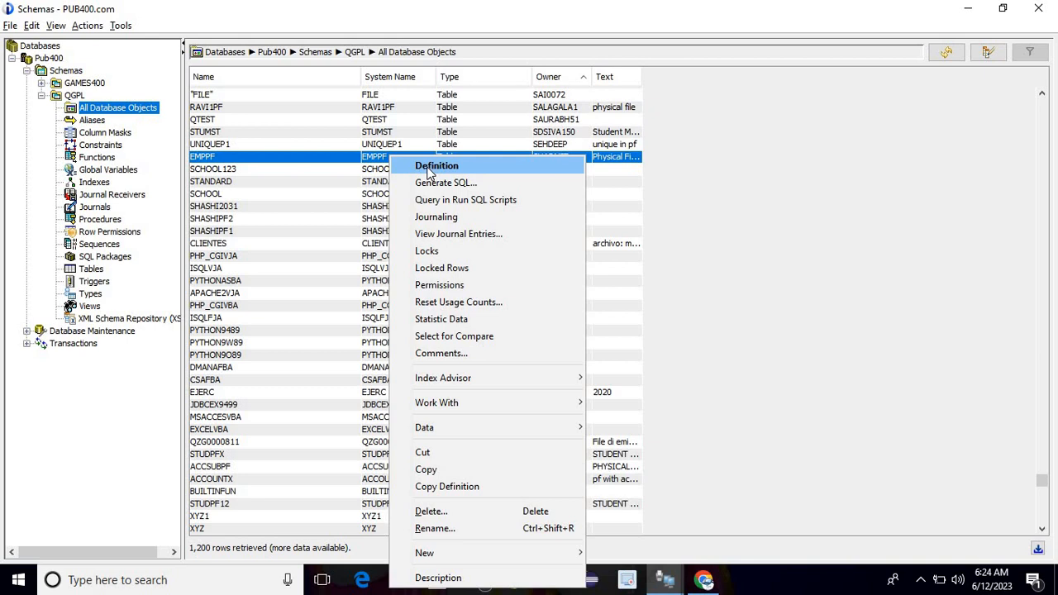
mouse_move(446, 207)
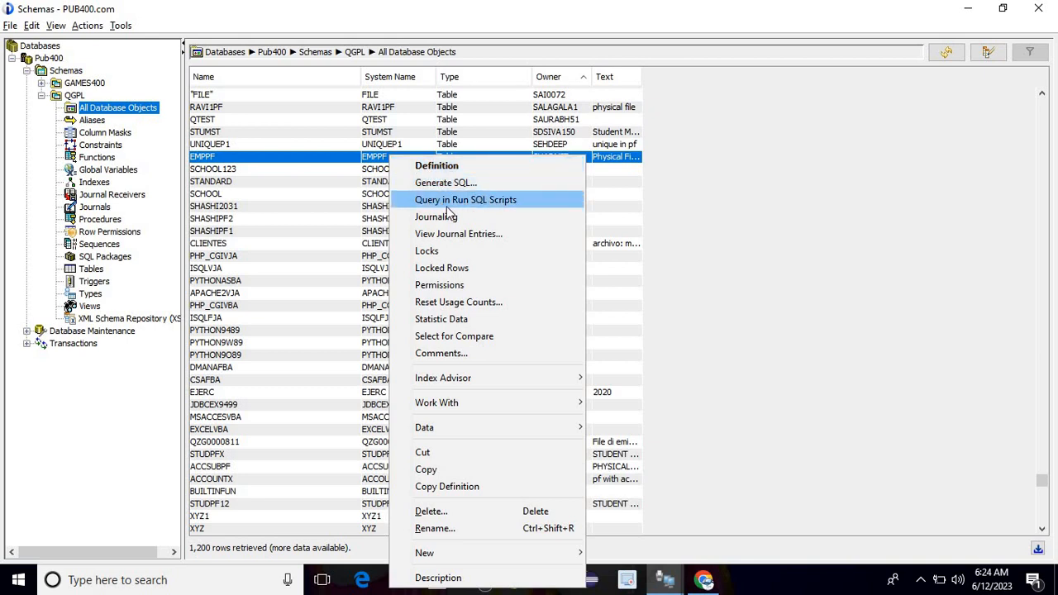
mouse_move(436, 216)
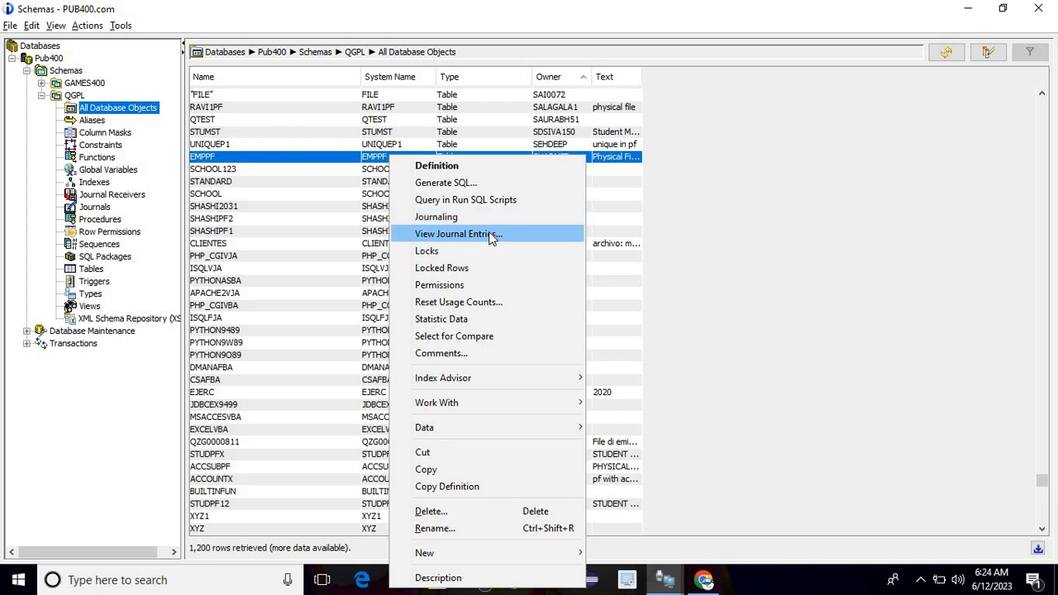
mouse_move(459, 273)
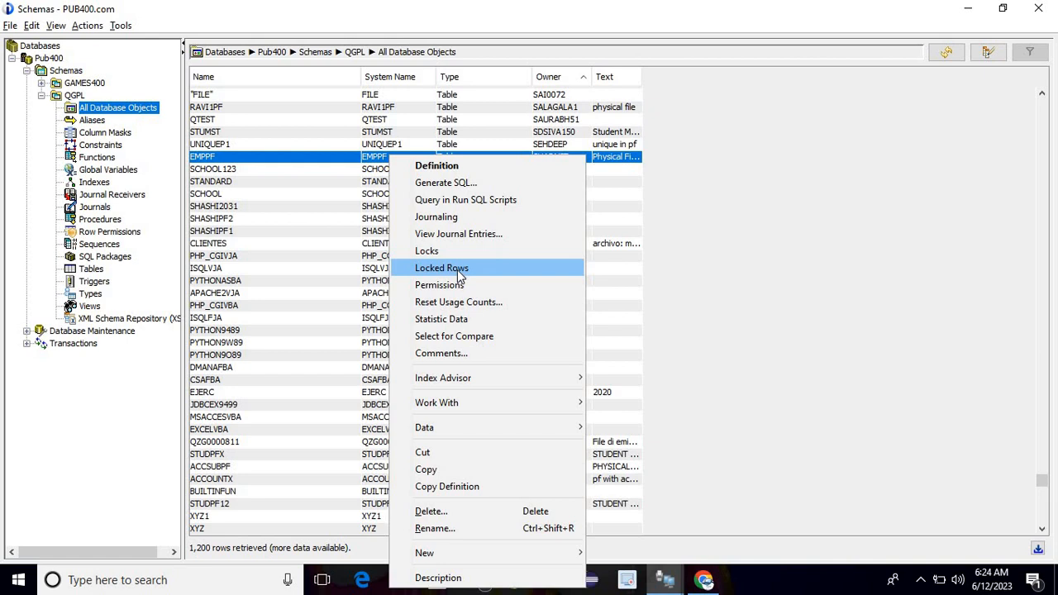
mouse_move(488, 302)
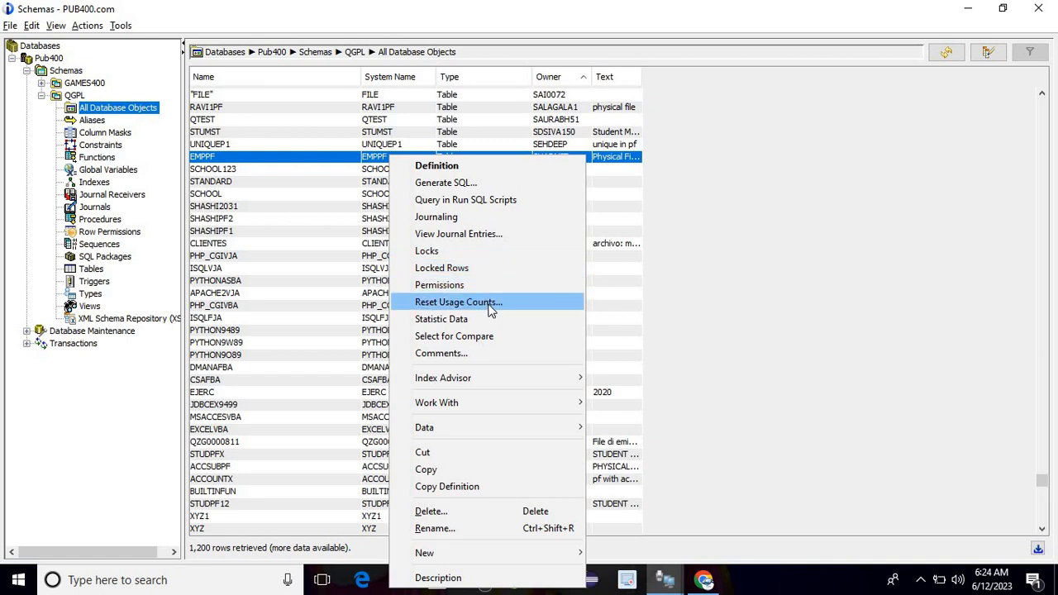
mouse_move(441, 319)
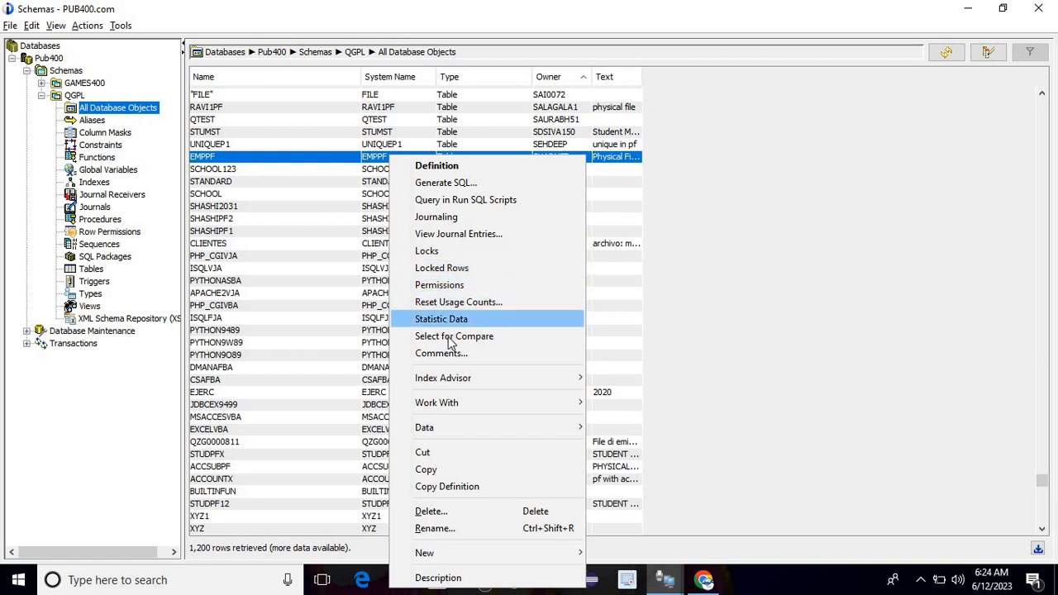
mouse_move(453, 336)
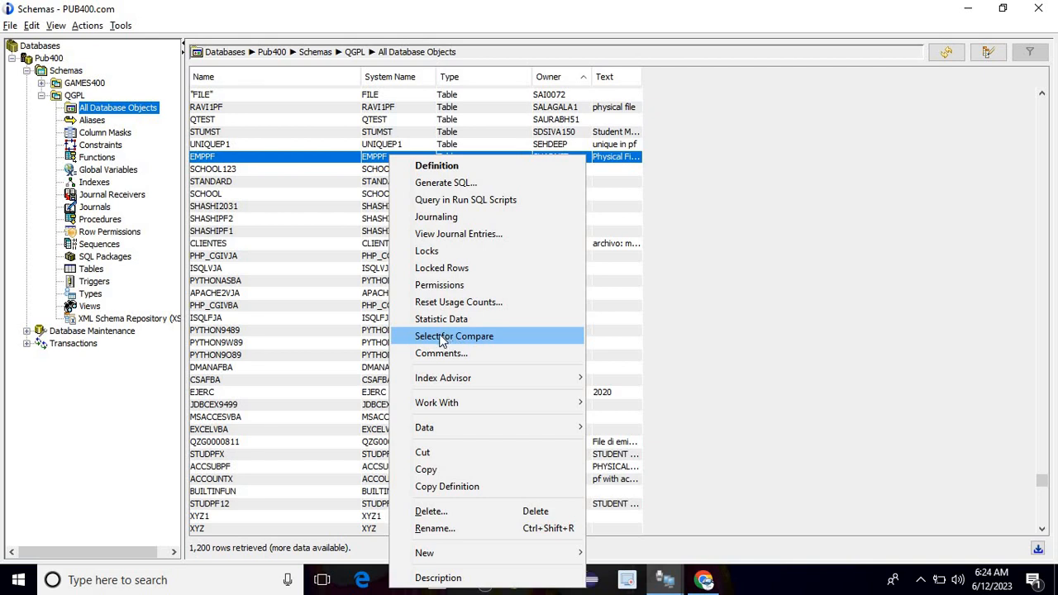
mouse_move(440, 353)
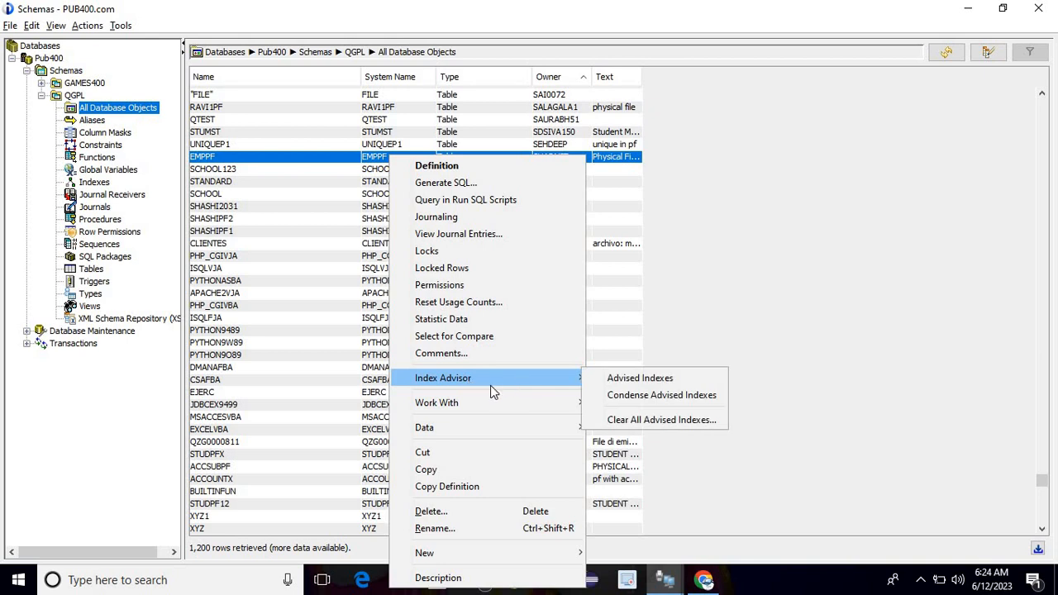
mouse_move(437, 403)
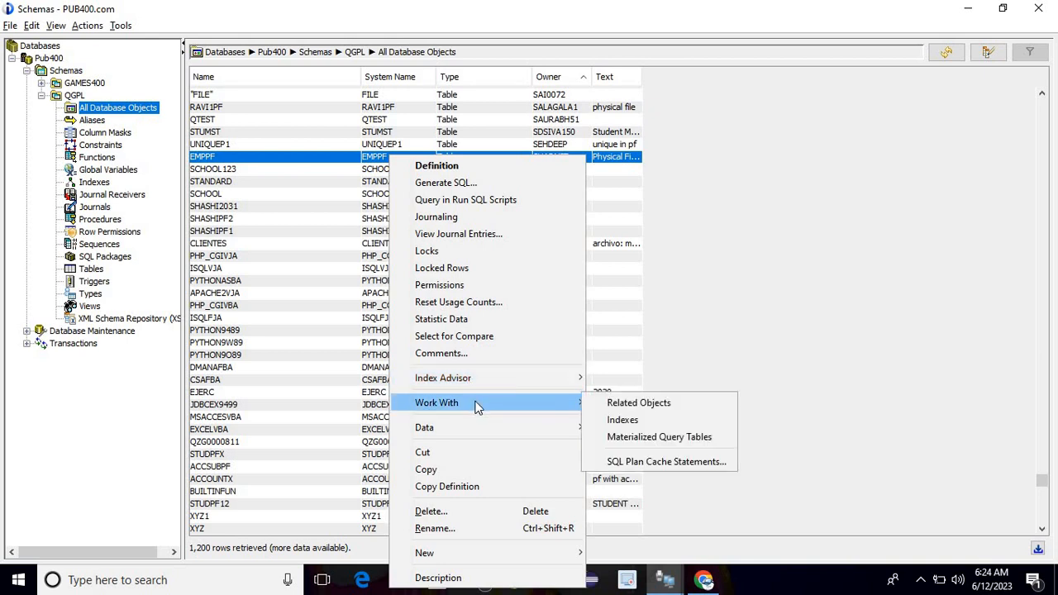
mouse_move(621, 420)
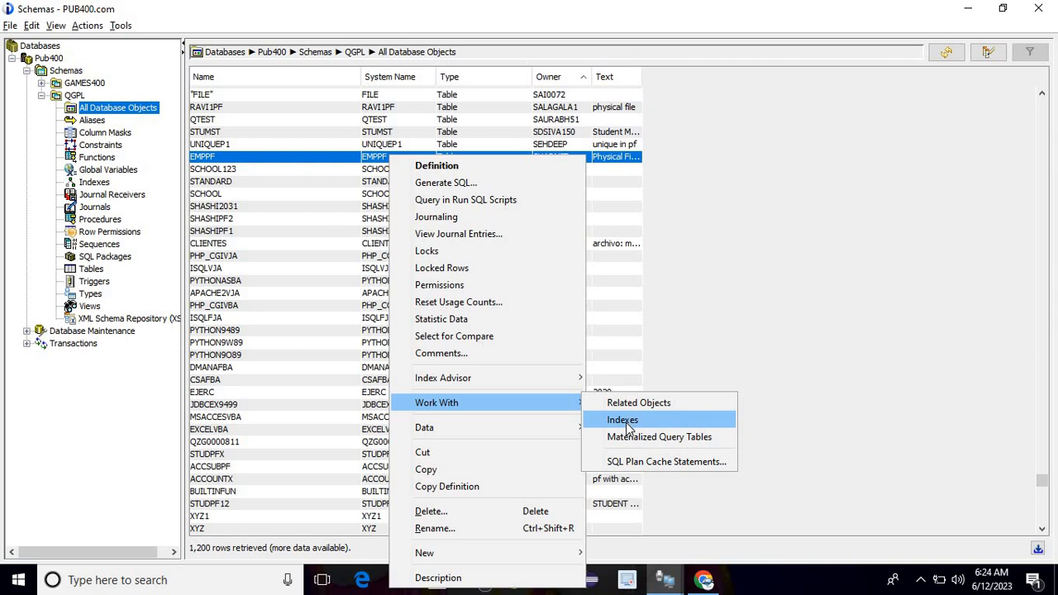
mouse_move(659, 437)
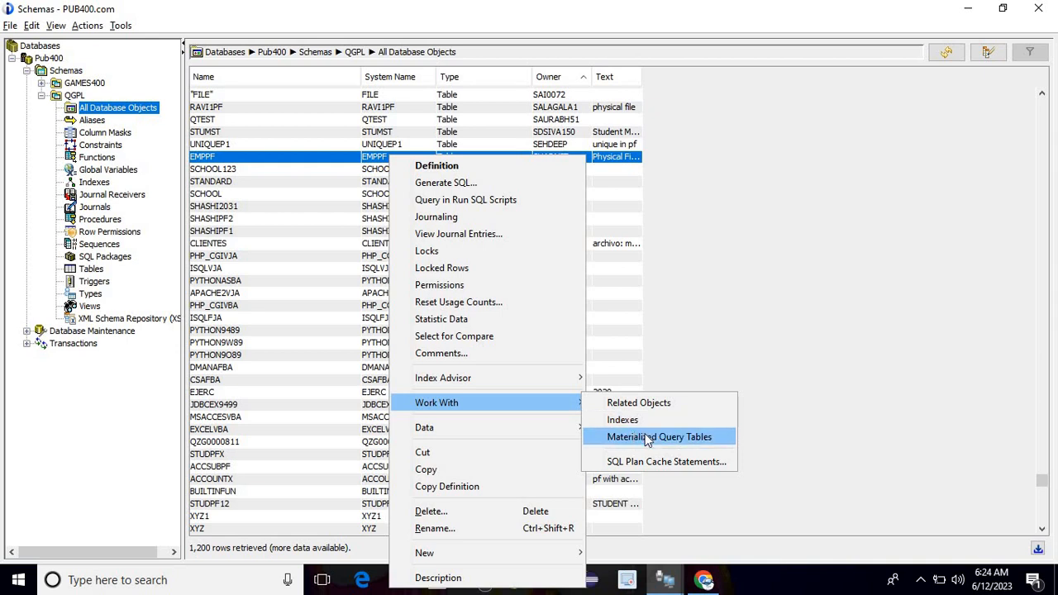
mouse_move(424, 428)
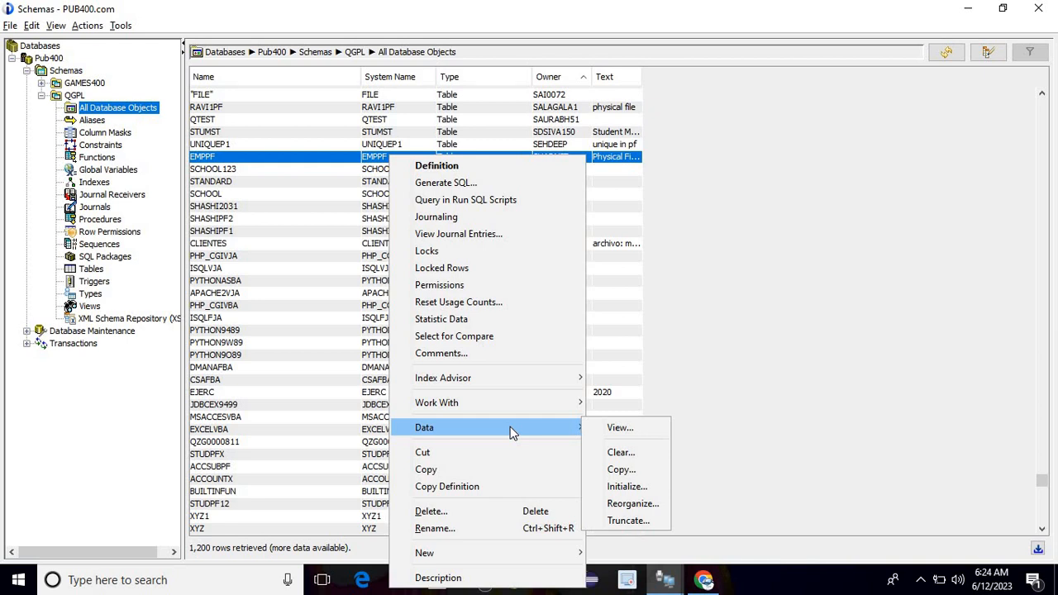
mouse_move(621, 452)
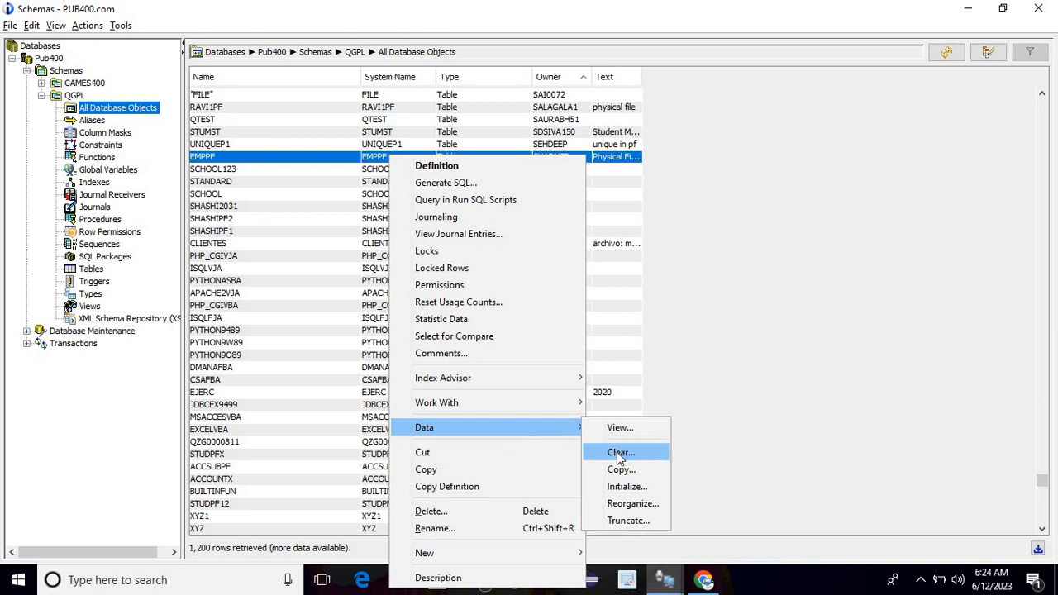
mouse_move(628, 520)
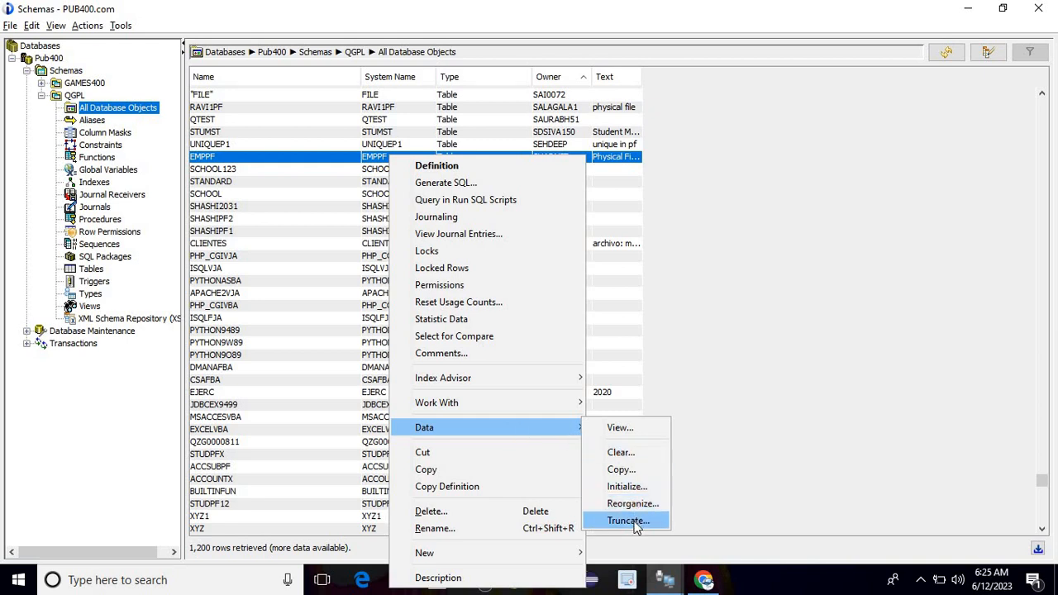
mouse_move(463, 486)
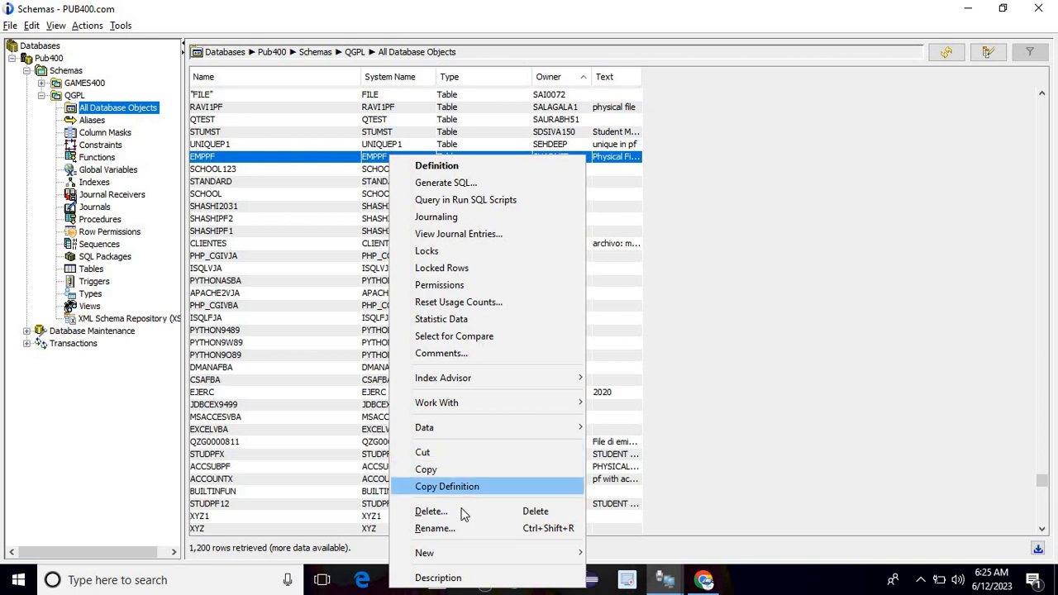
mouse_move(424, 554)
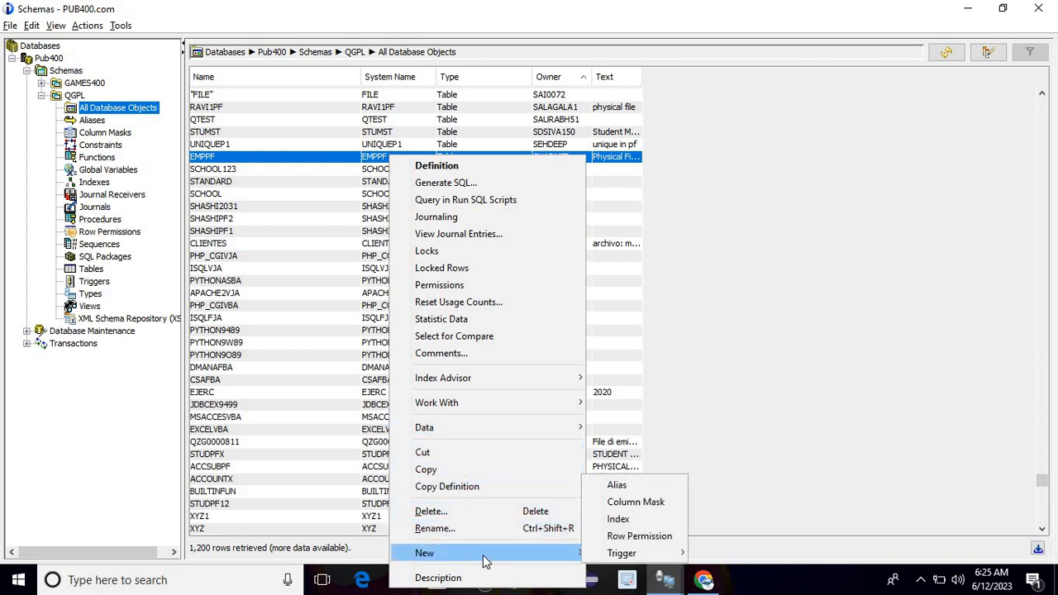
mouse_move(616, 486)
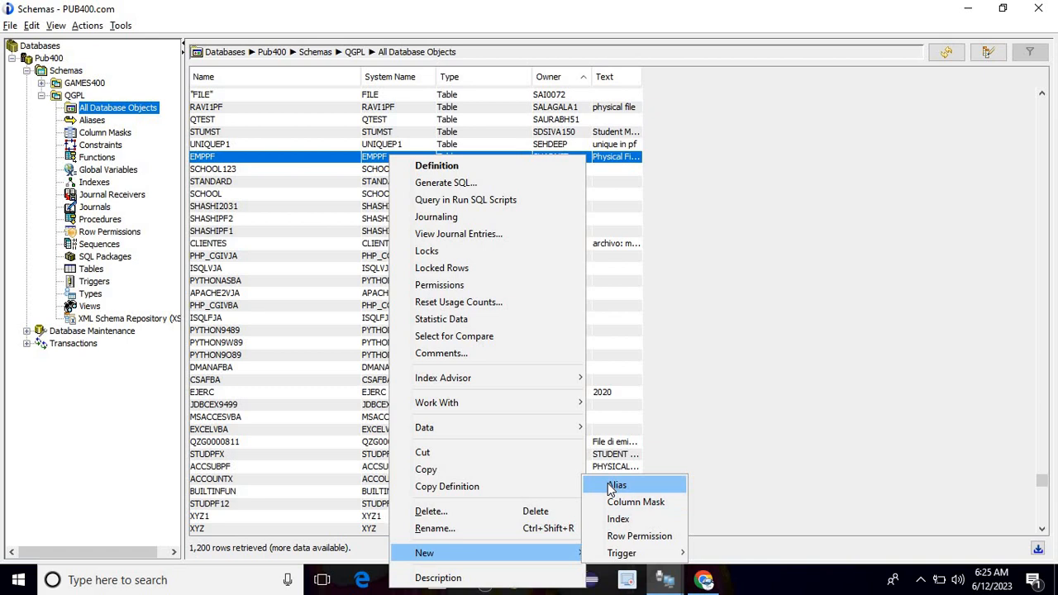
mouse_move(622, 553)
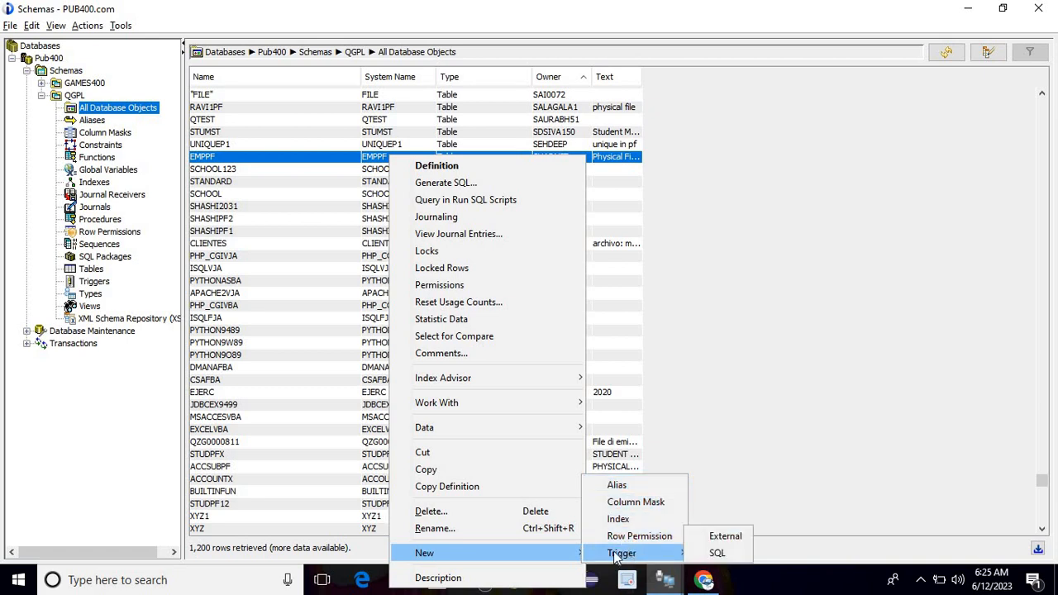
mouse_move(445, 182)
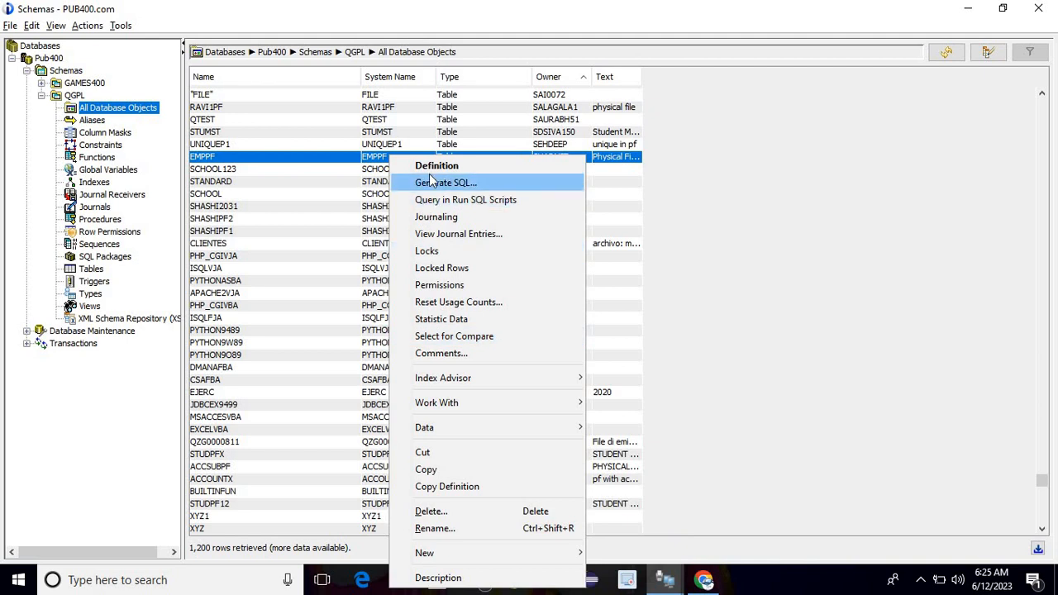
left_click(445, 181)
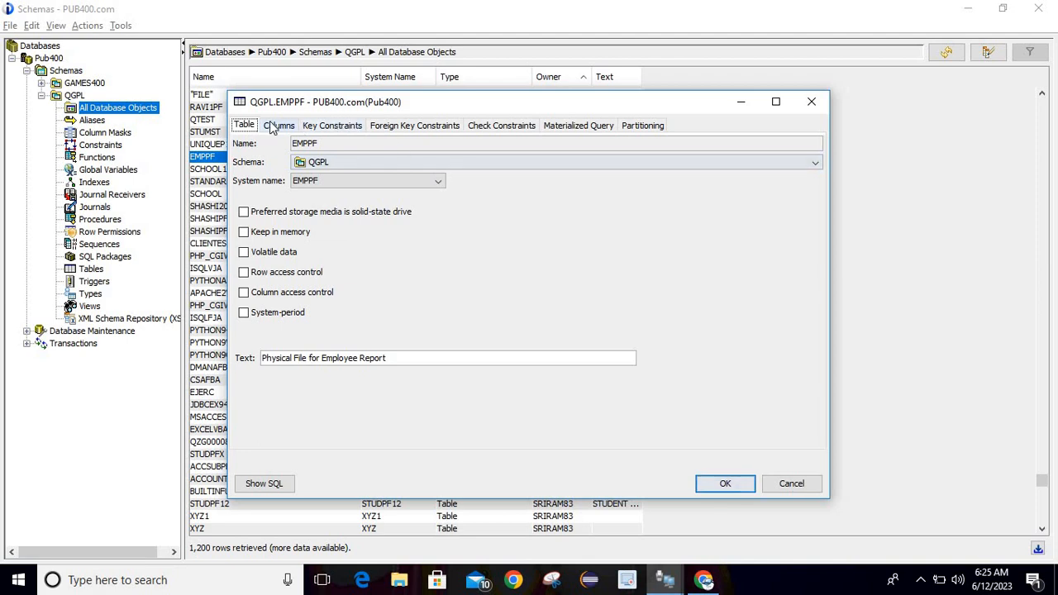
- View EMPPF's Columns tab and open the TEST column's definition (CHARACTER, length 1)
left_click(278, 125)
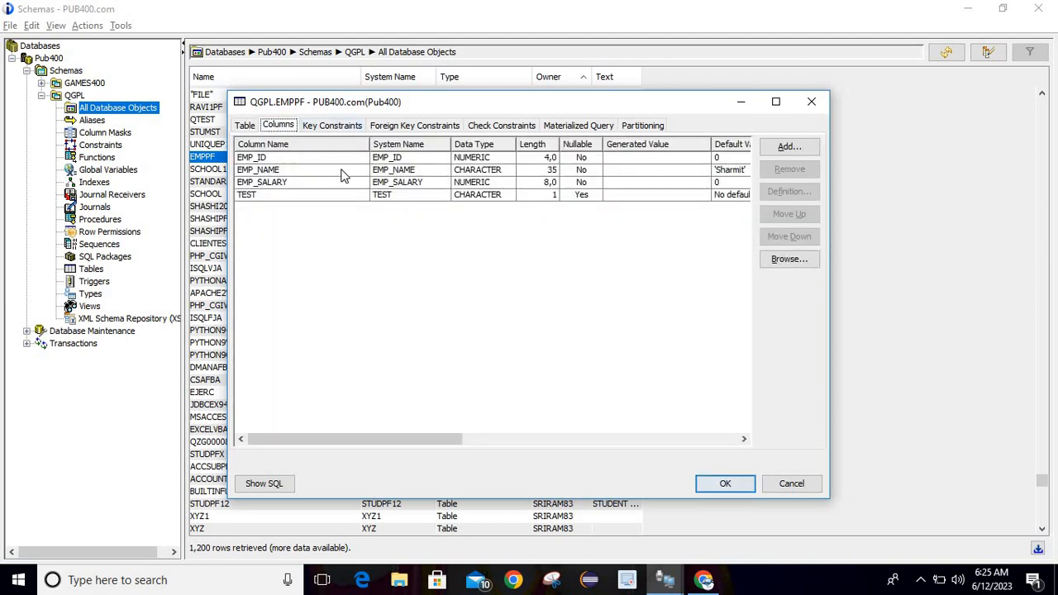
mouse_move(533, 193)
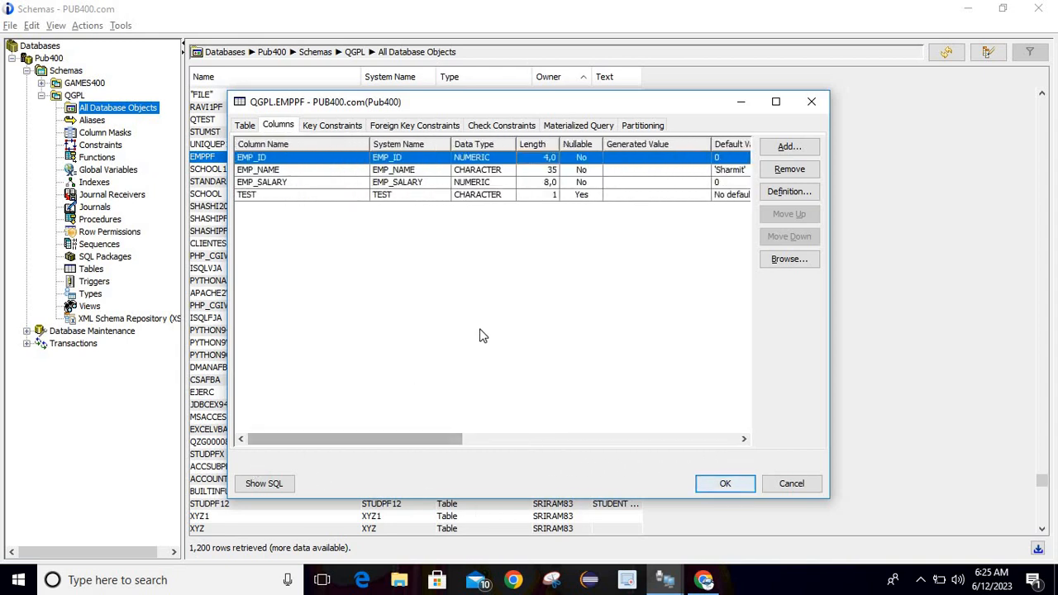
mouse_move(541, 199)
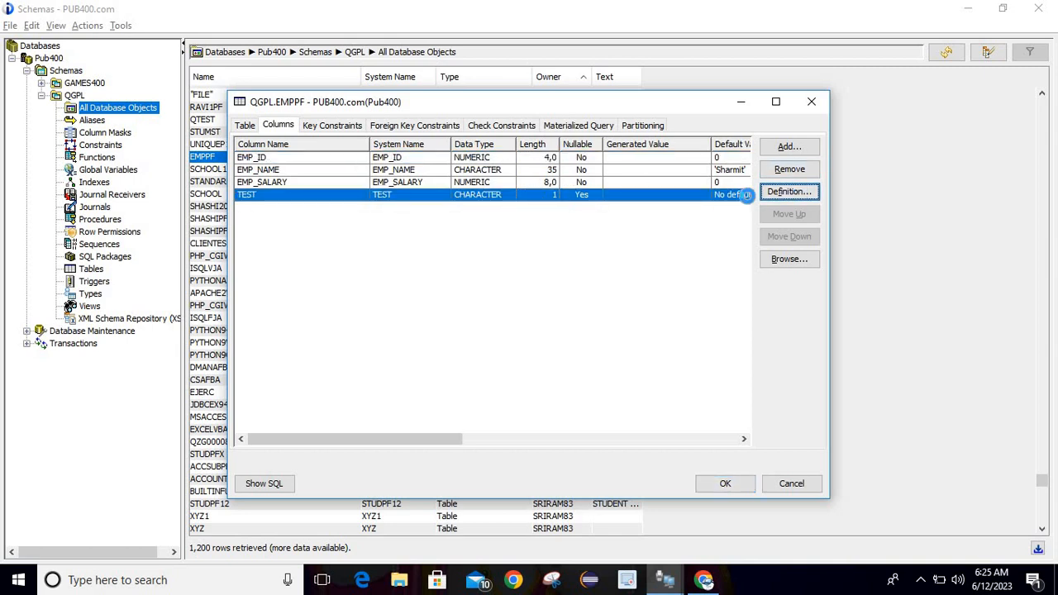
left_click(788, 191)
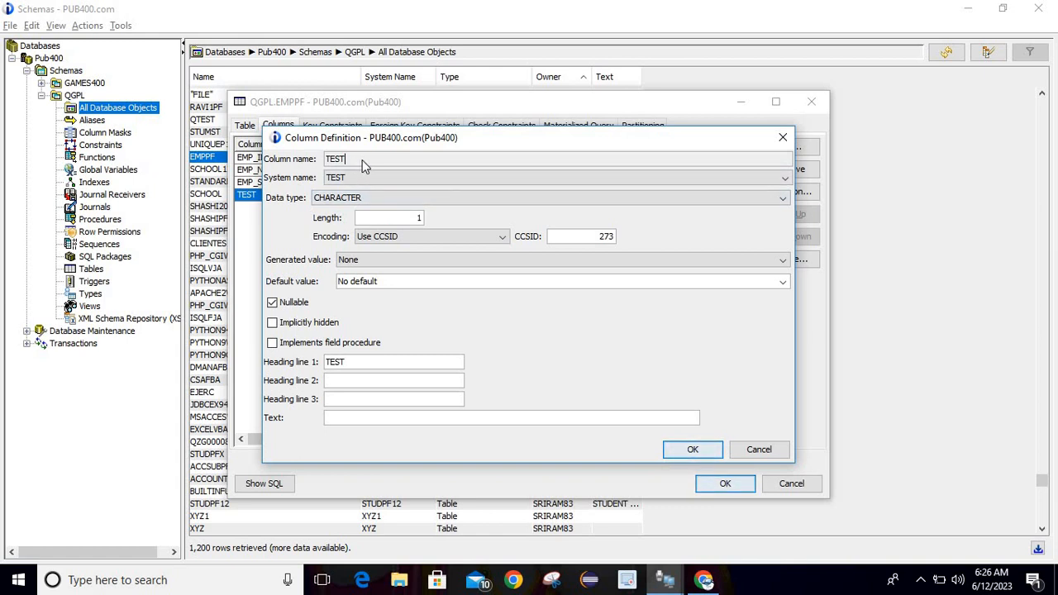
left_click(554, 177)
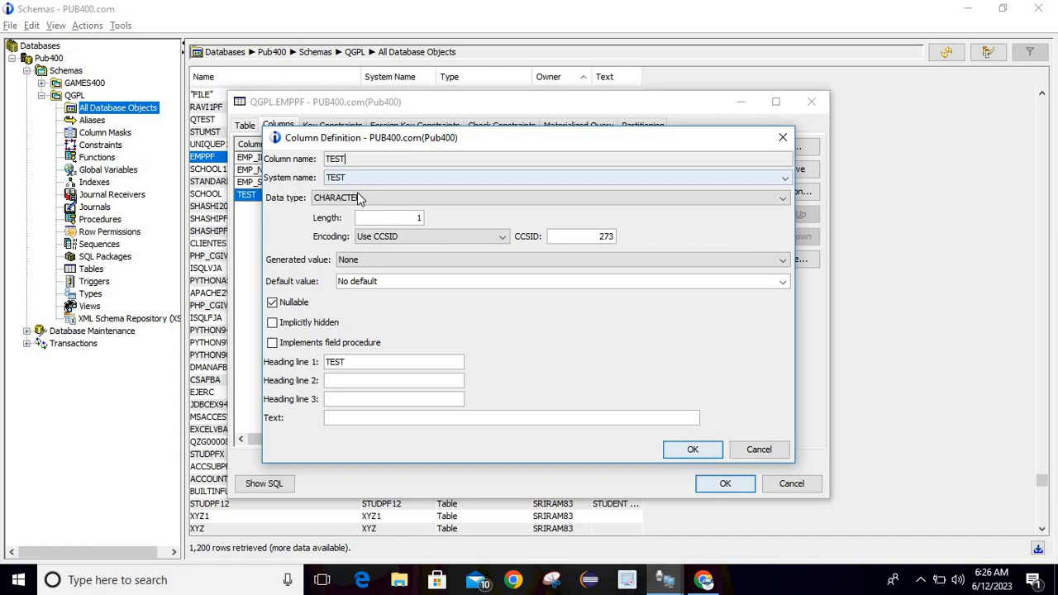
left_click(782, 198)
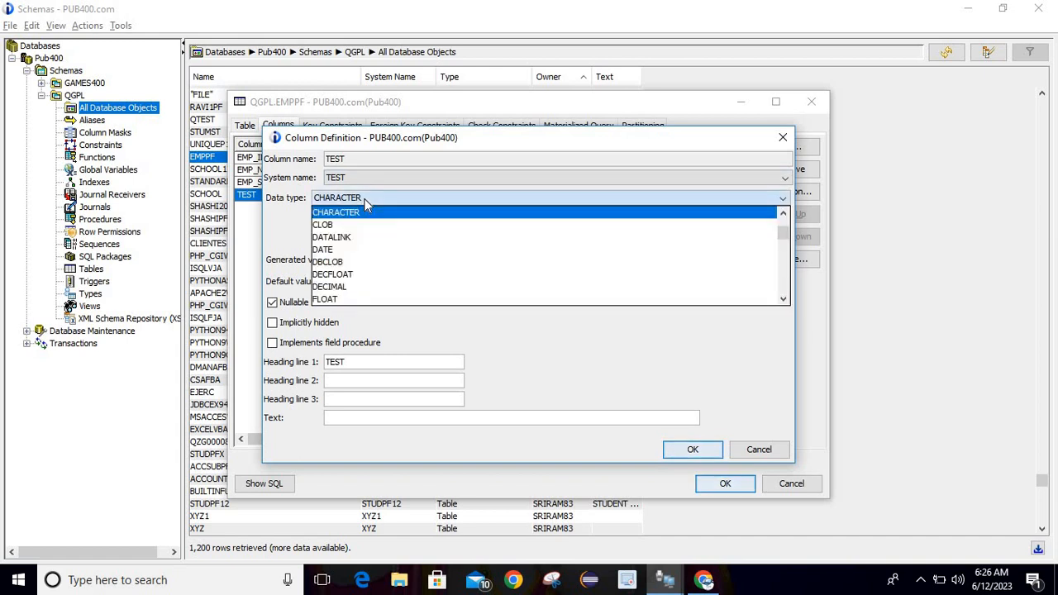
left_click(336, 212)
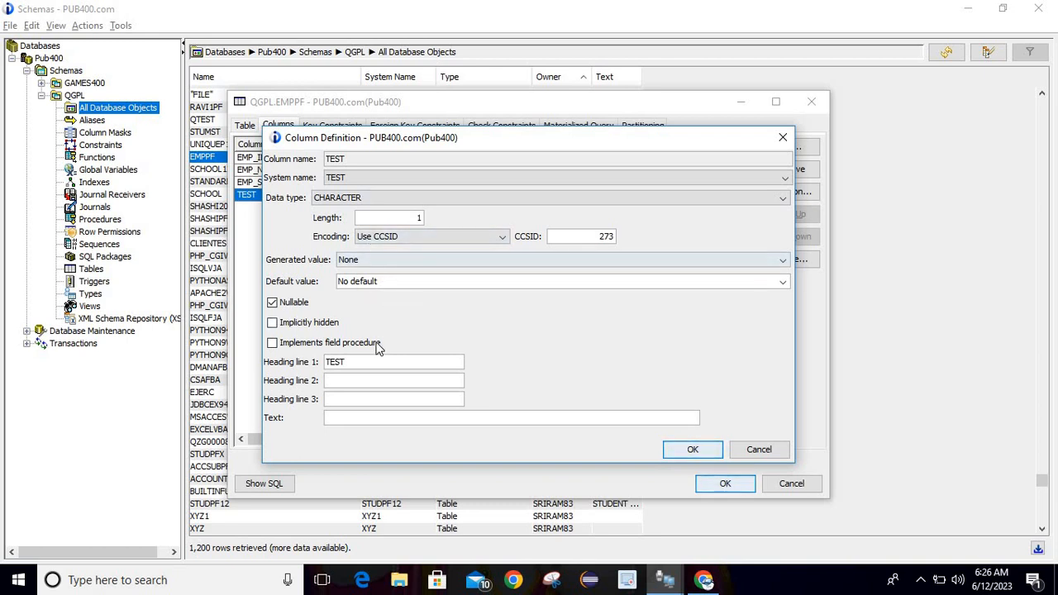
left_click(693, 449)
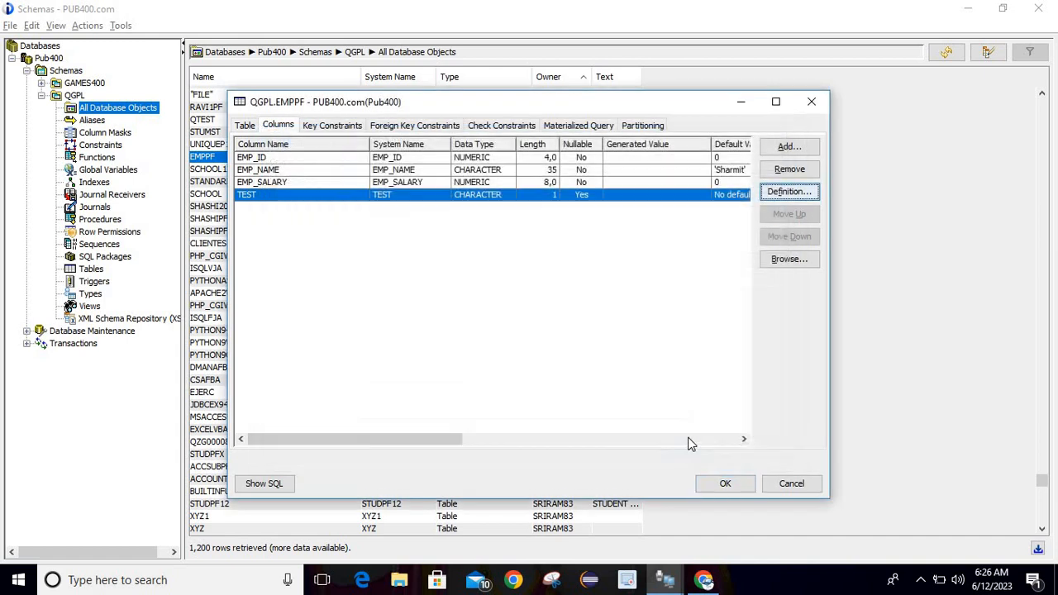
mouse_move(844, 86)
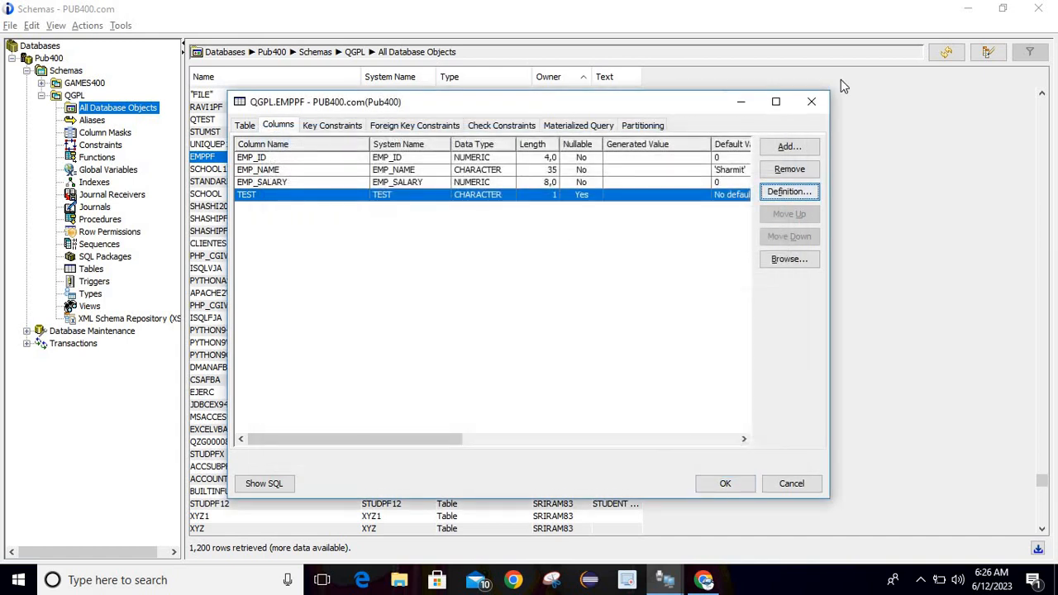
mouse_move(535, 264)
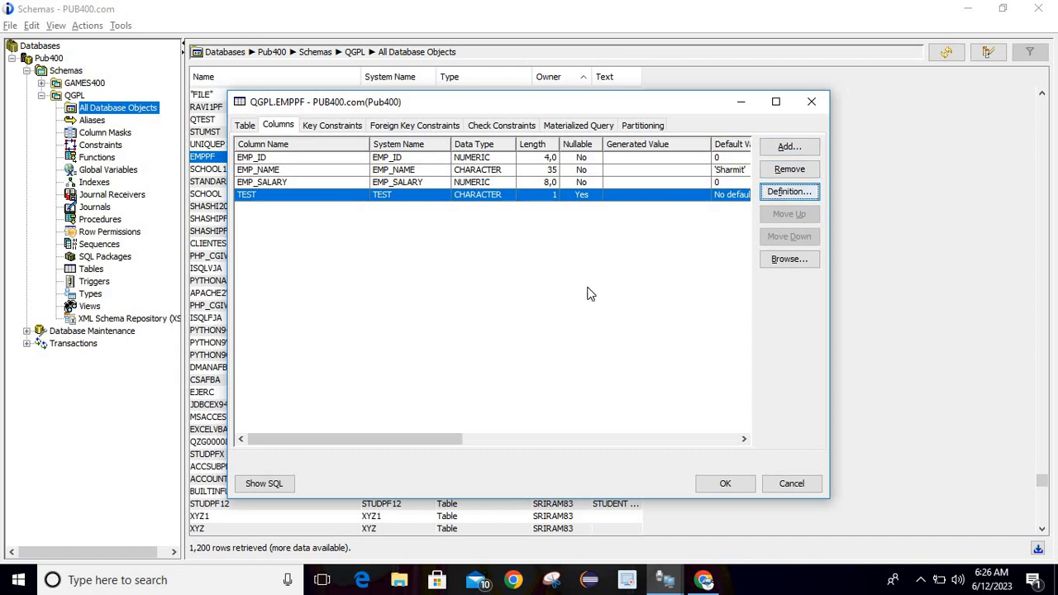
- Look through EMPPF's Key, Foreign Key, Check Constraints and Materialized Query tabs
left_click(332, 125)
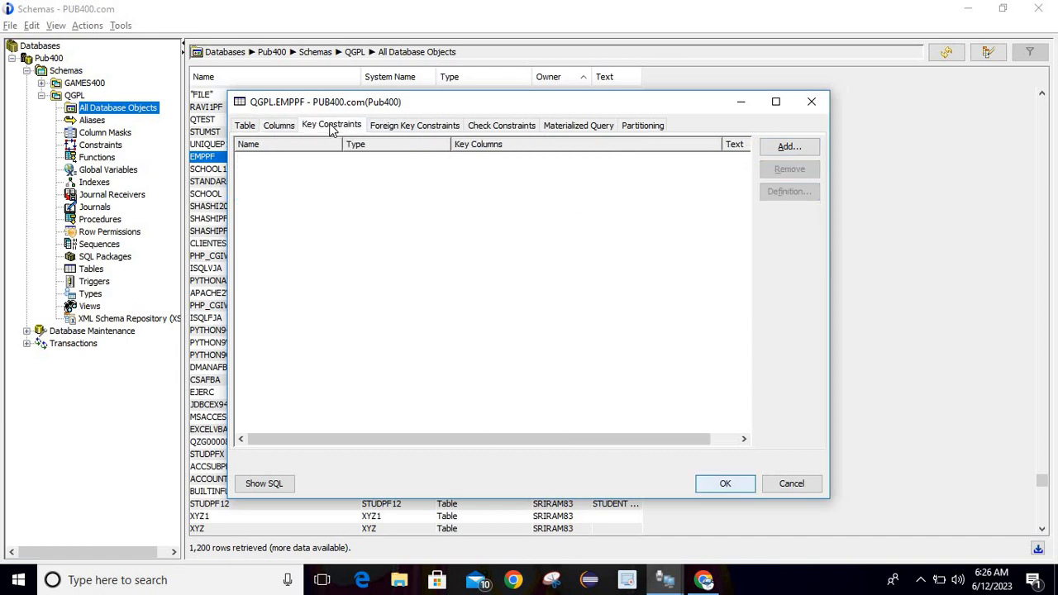
left_click(414, 125)
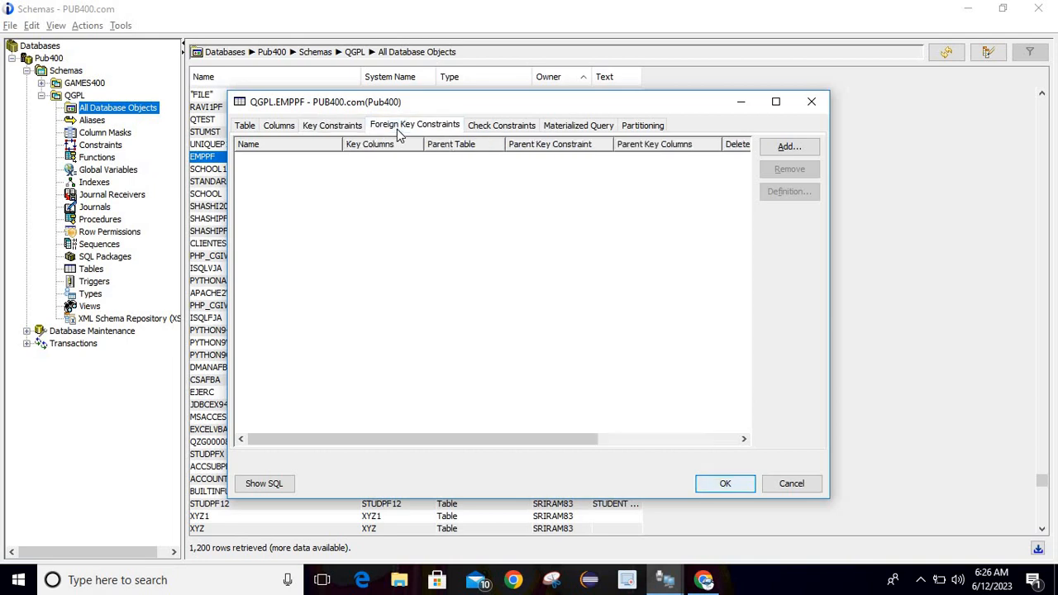
left_click(501, 125)
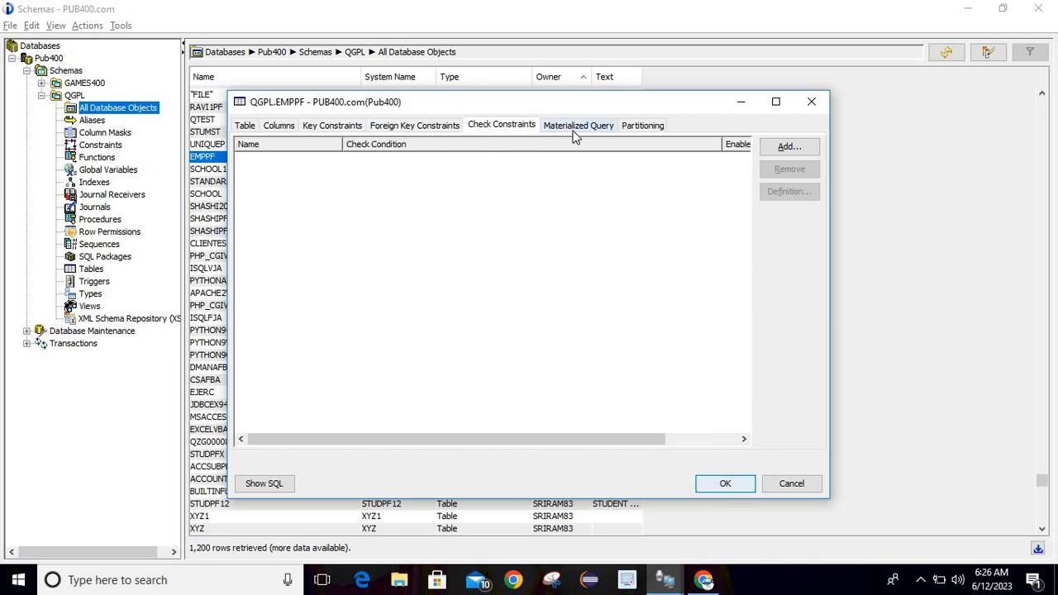
left_click(643, 125)
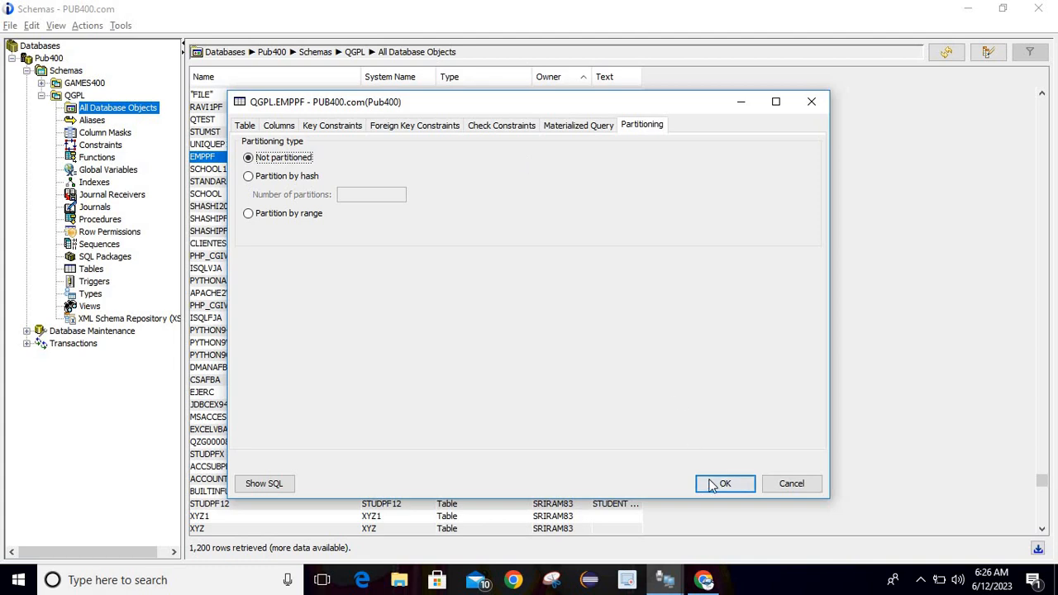
mouse_move(569, 213)
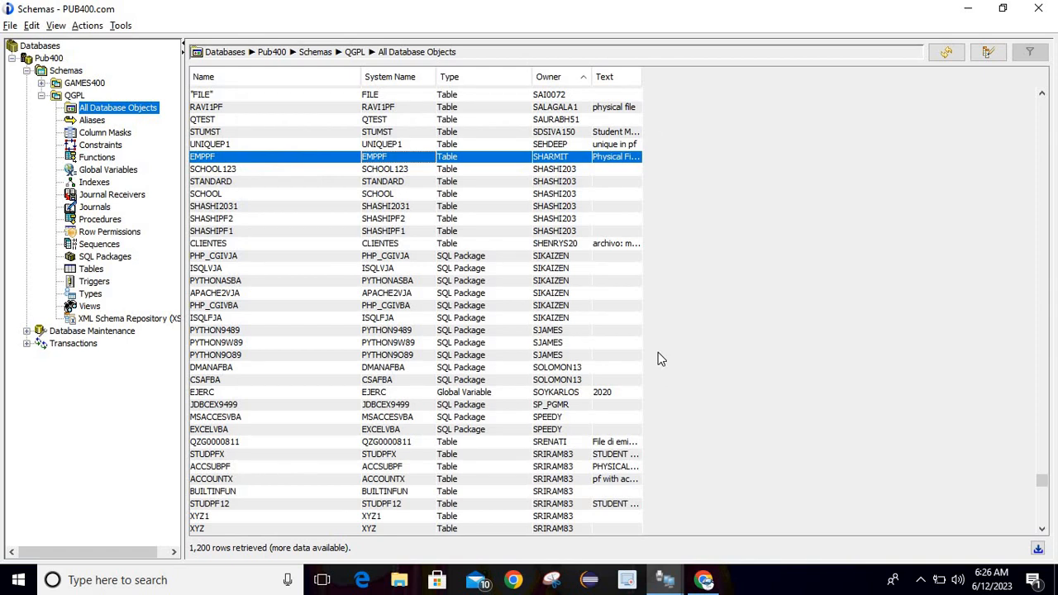
mouse_move(405, 158)
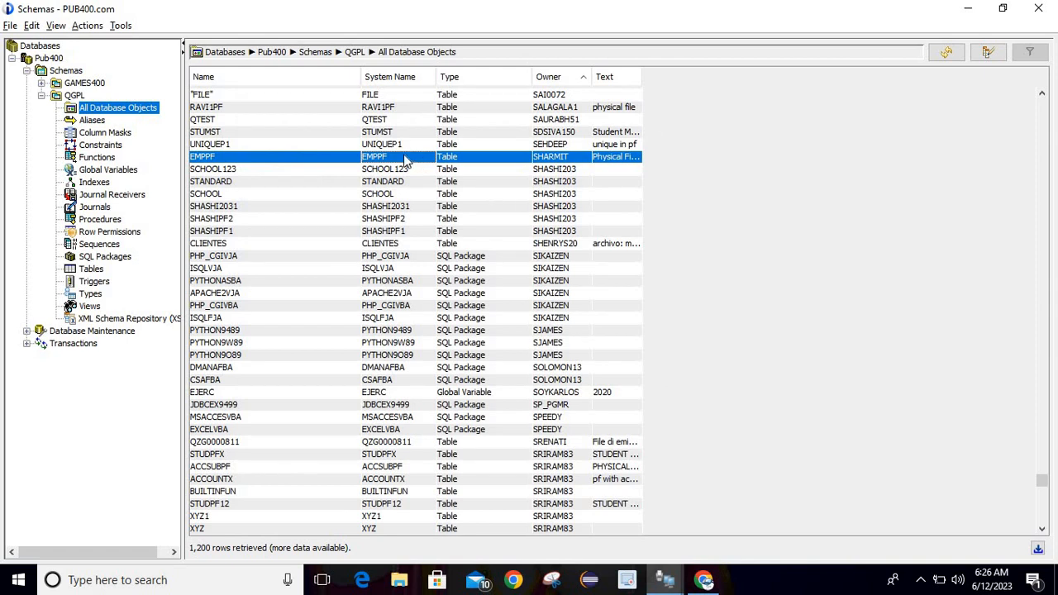
mouse_move(281, 156)
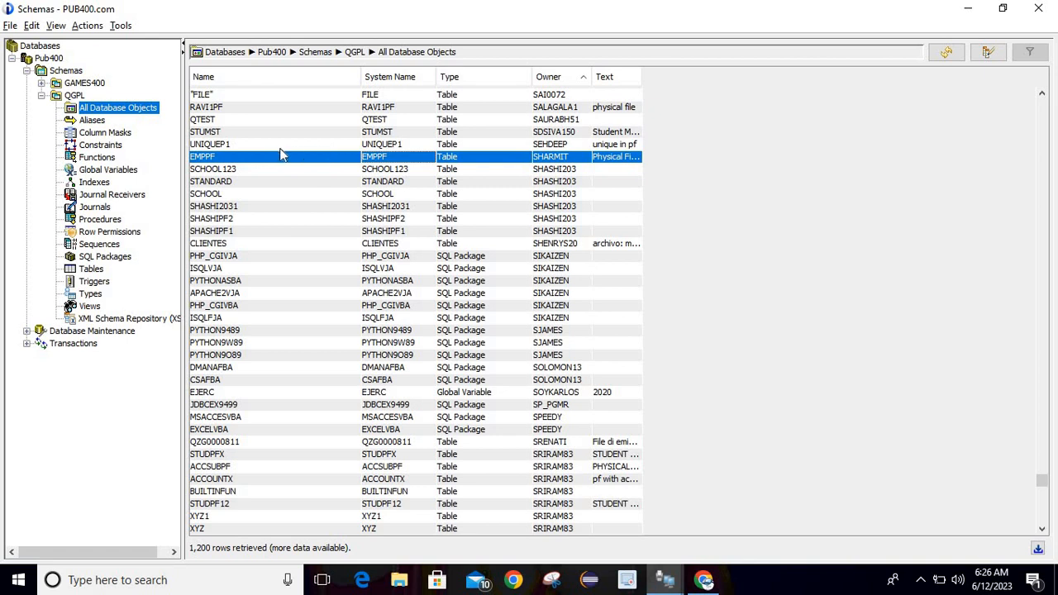
mouse_move(300, 170)
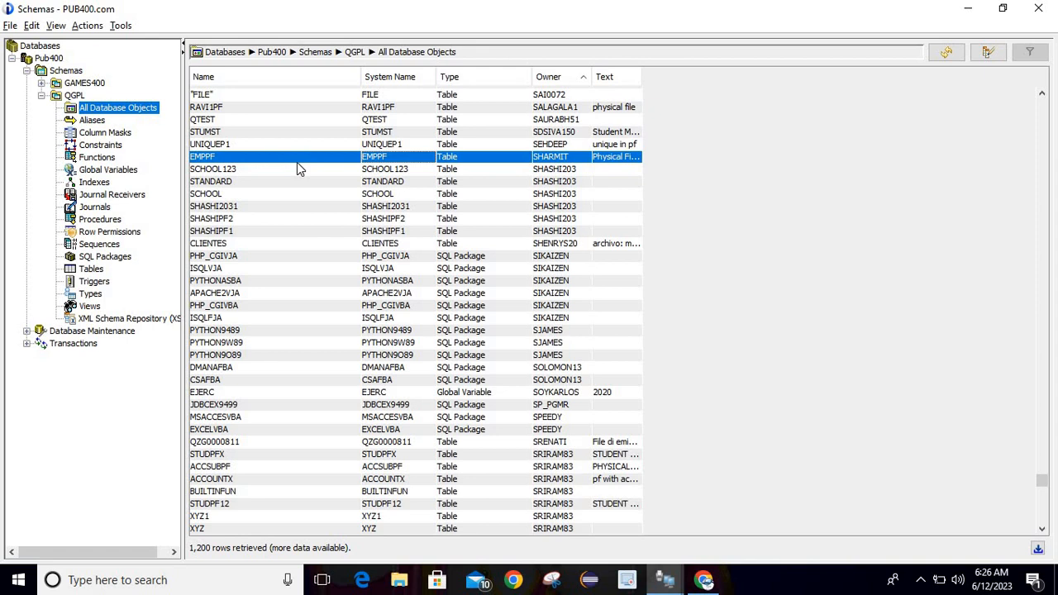
mouse_move(229, 166)
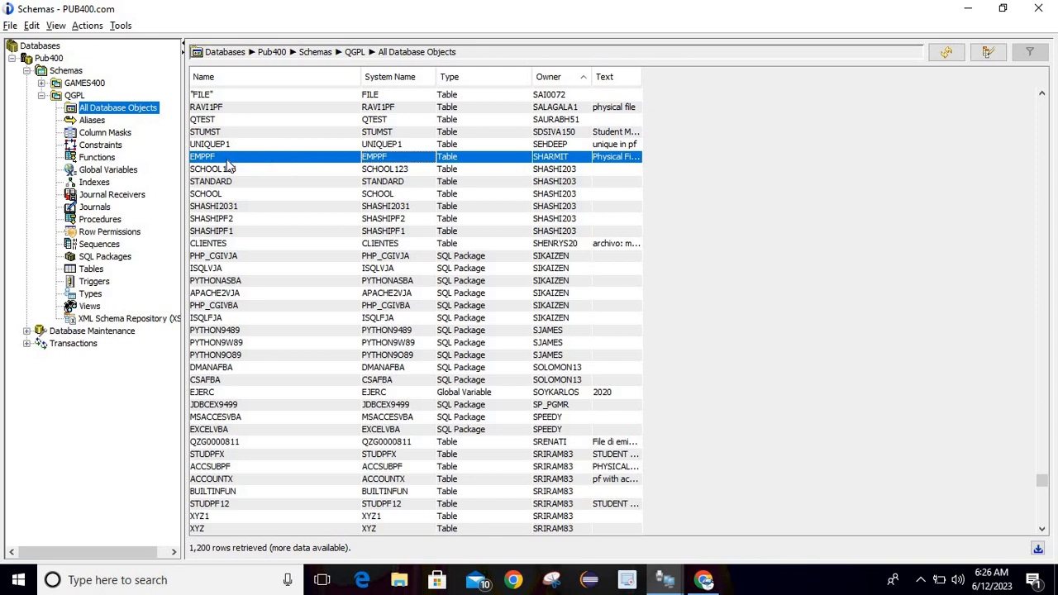
- Show QGPL's Functions list, including HEX2INT and JSON2XML
left_click(96, 157)
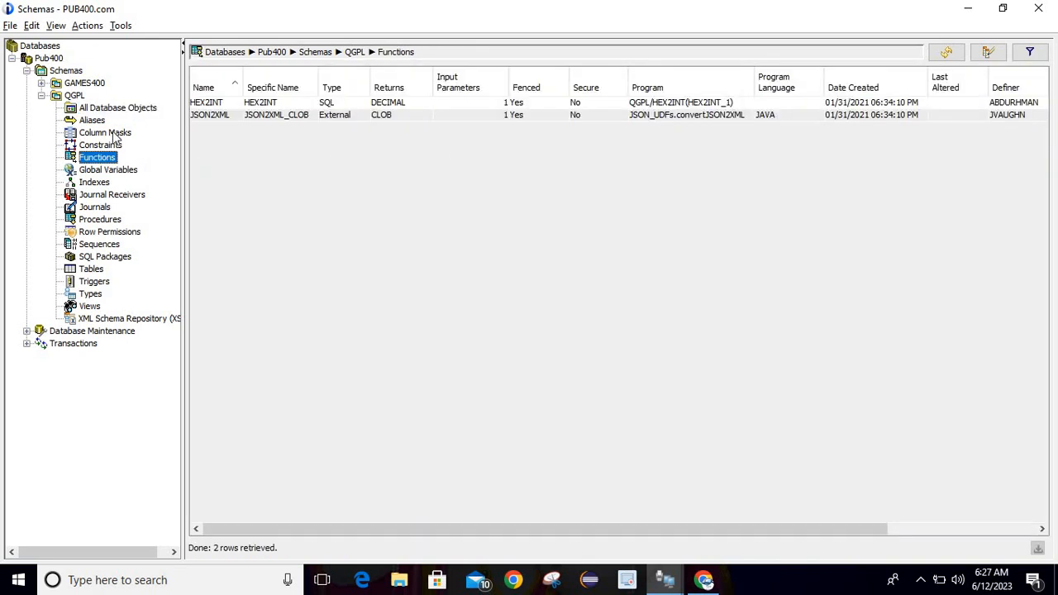
left_click(101, 145)
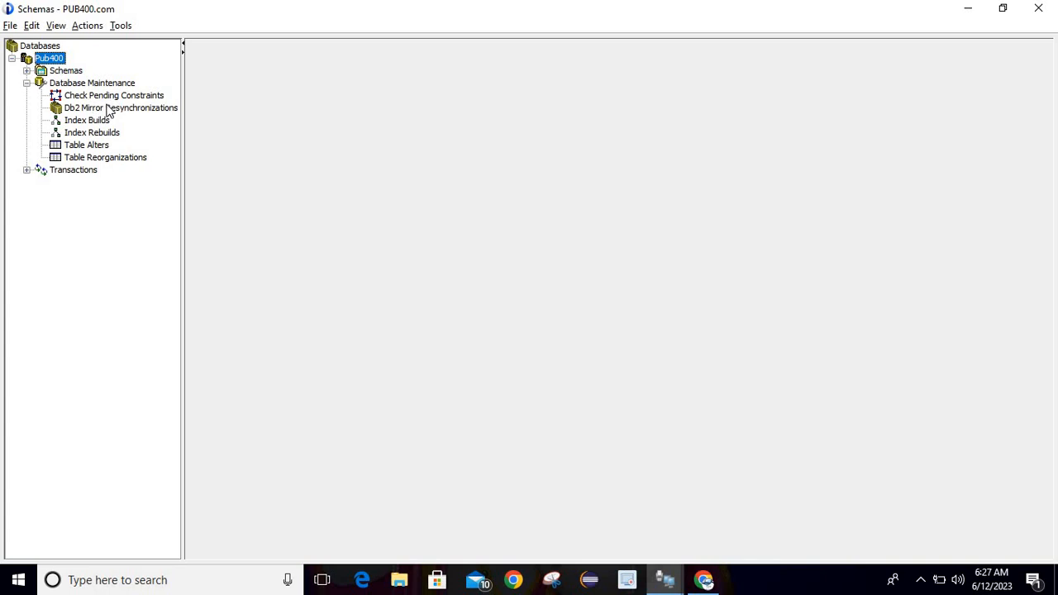
mouse_move(123, 123)
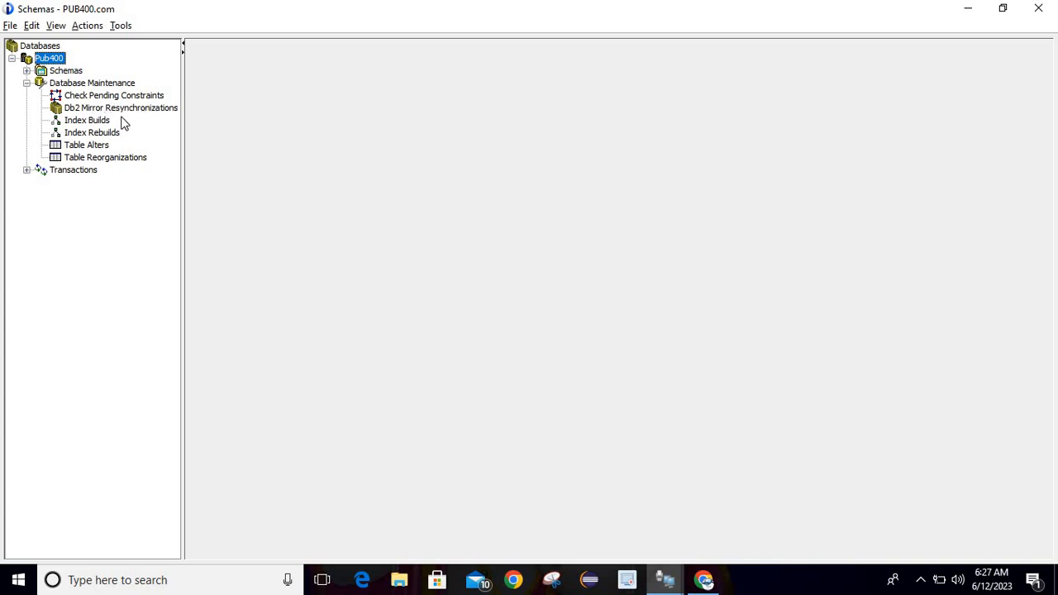
mouse_move(164, 122)
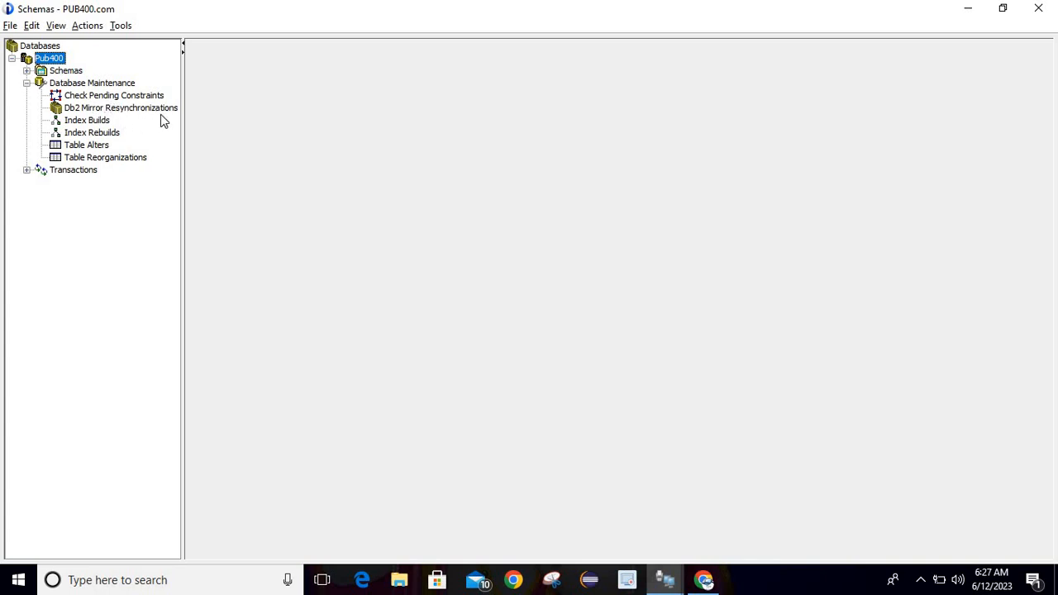
mouse_move(114, 140)
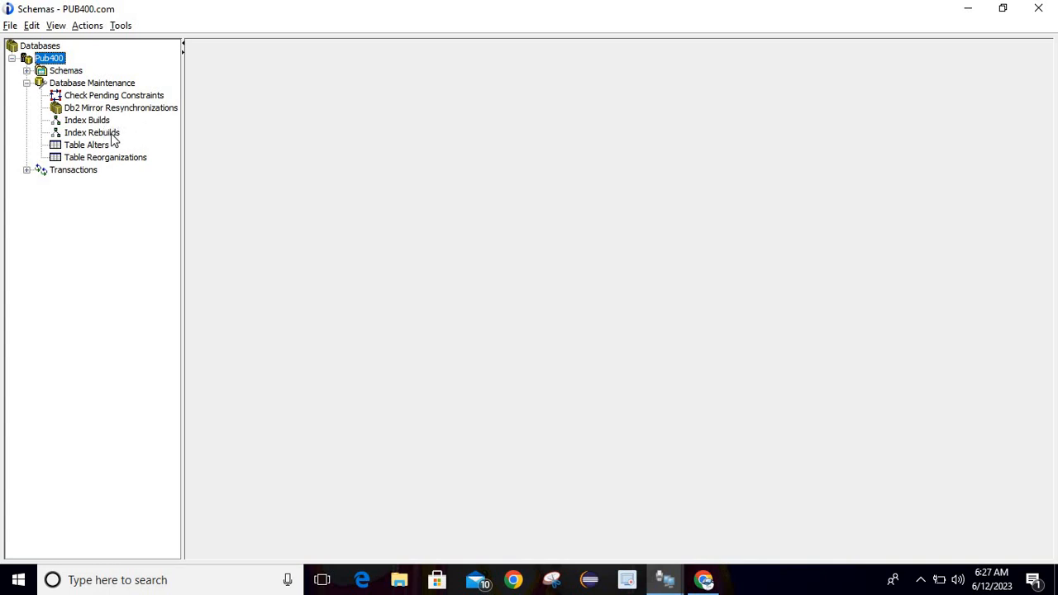
mouse_move(124, 168)
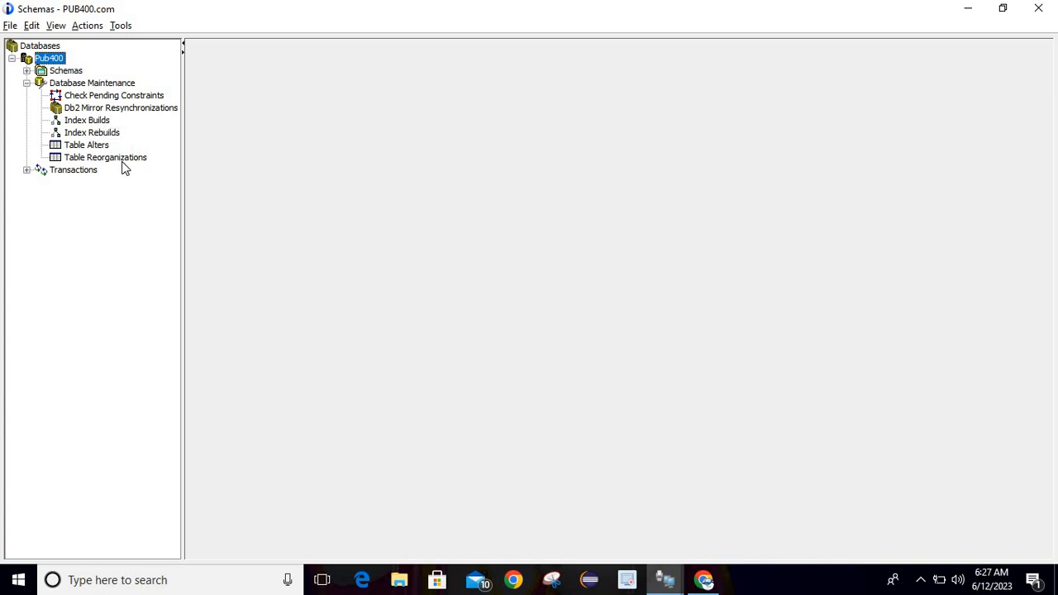
left_click(27, 169)
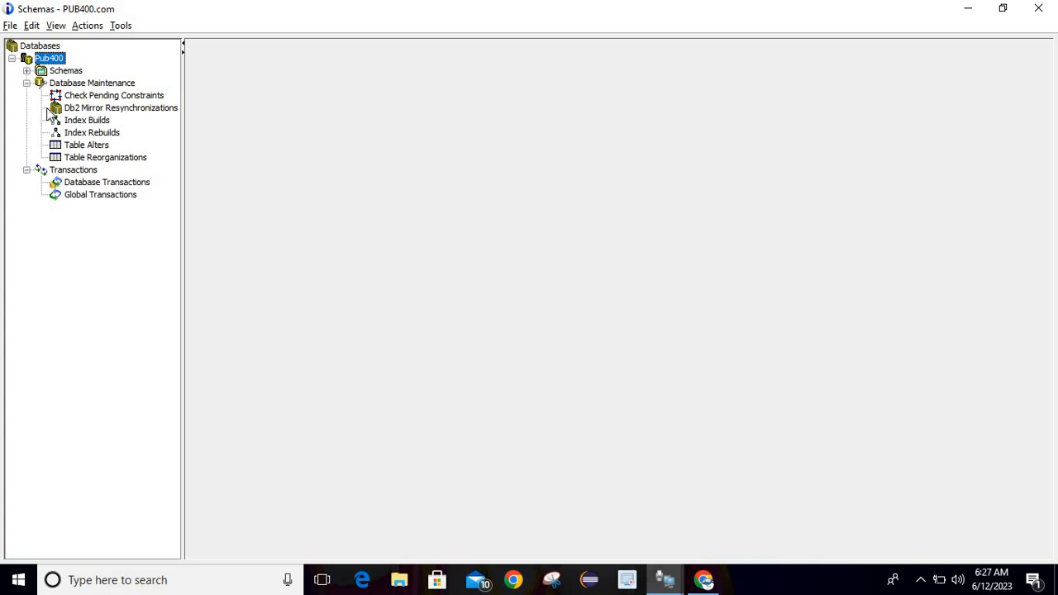
mouse_move(33, 151)
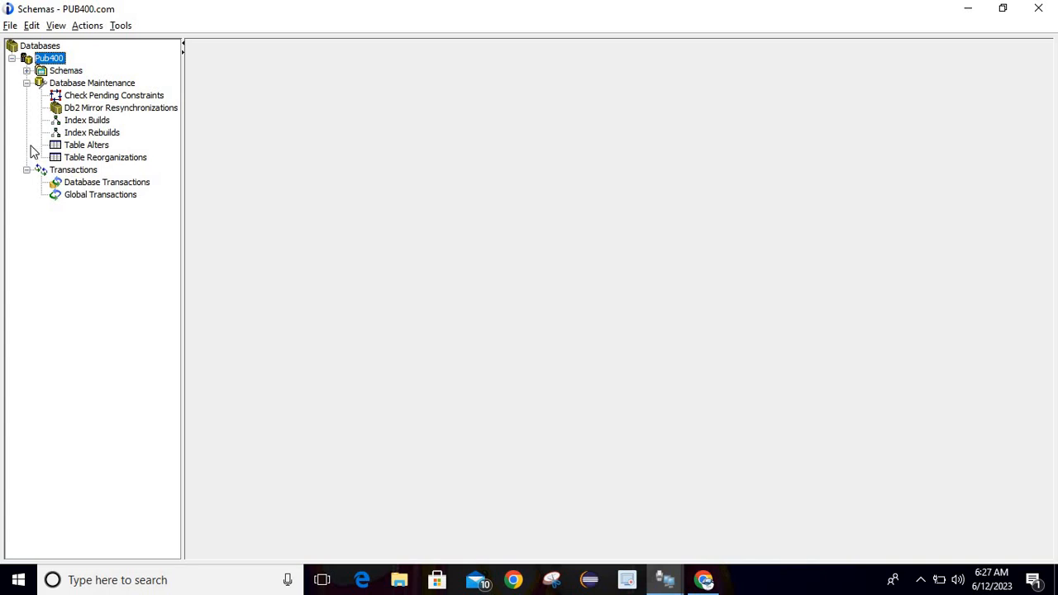
left_click(27, 170)
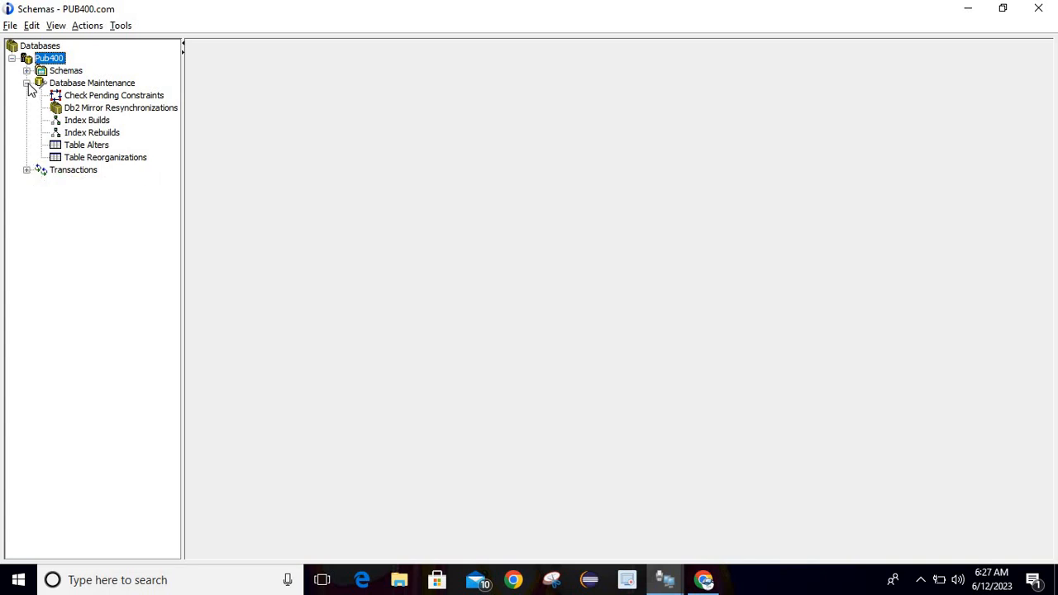
left_click(27, 83)
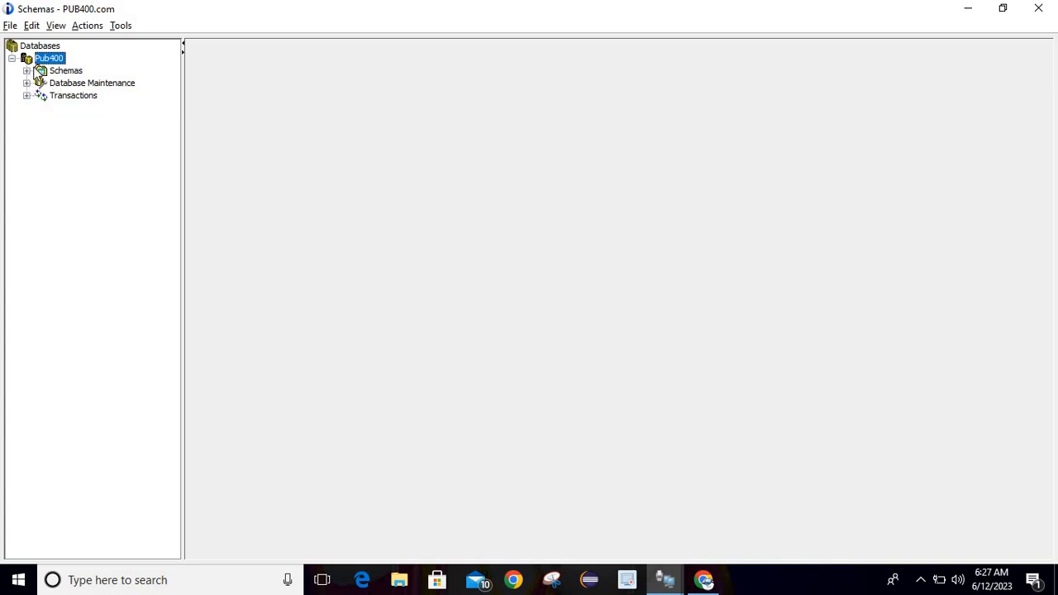
mouse_move(43, 75)
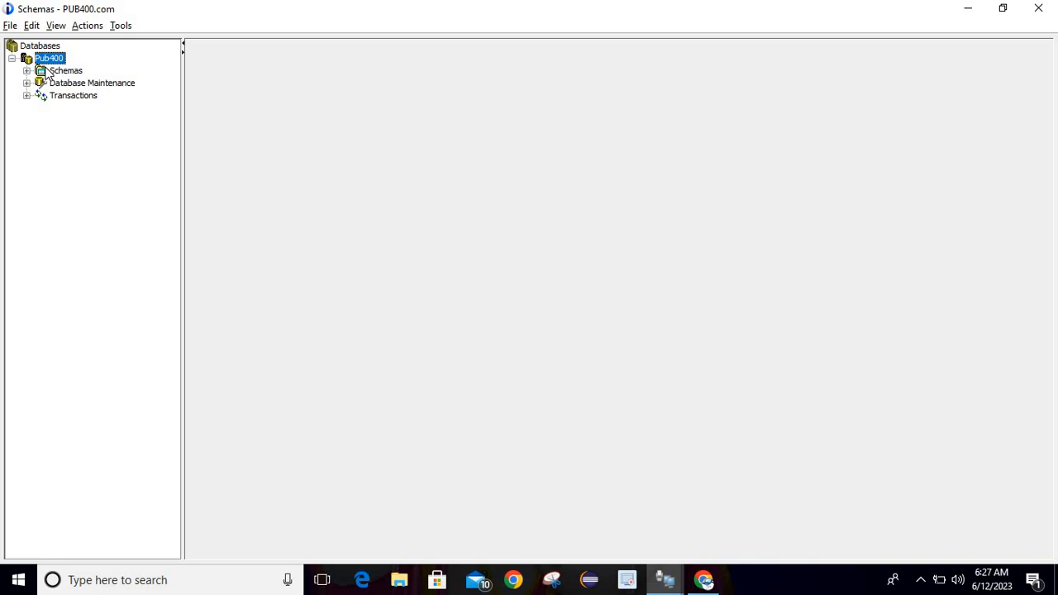
mouse_move(48, 74)
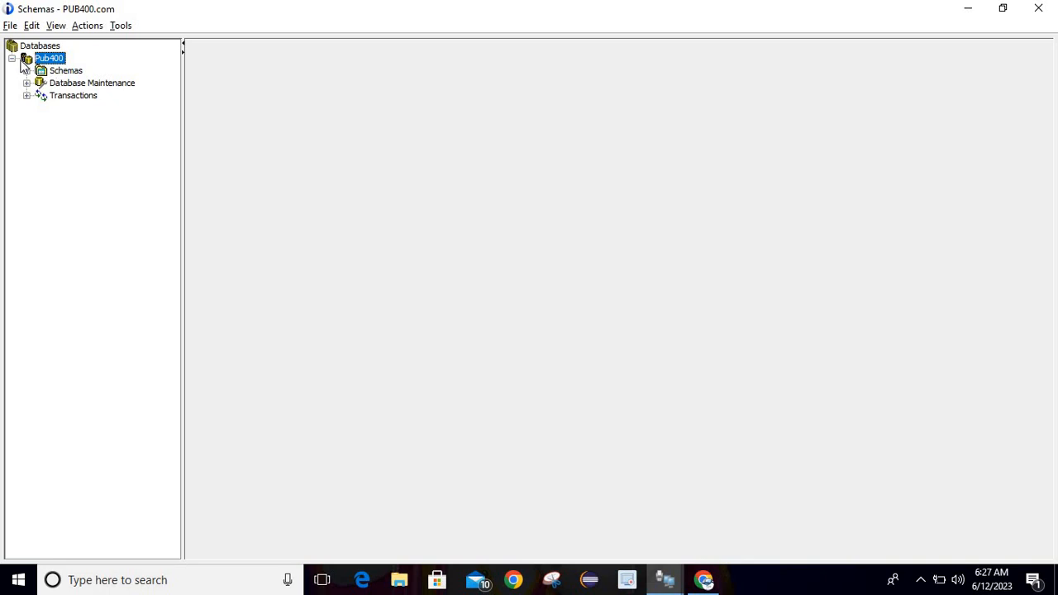
mouse_move(54, 73)
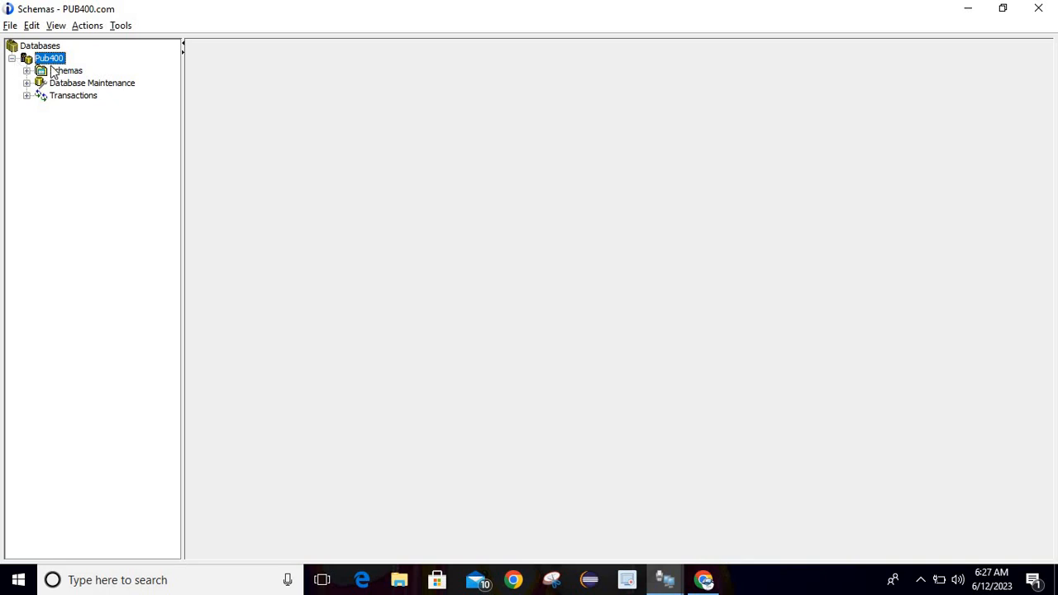
- Expand Schemas and QGPL, then open QGPL's All Database Objects list
left_click(26, 70)
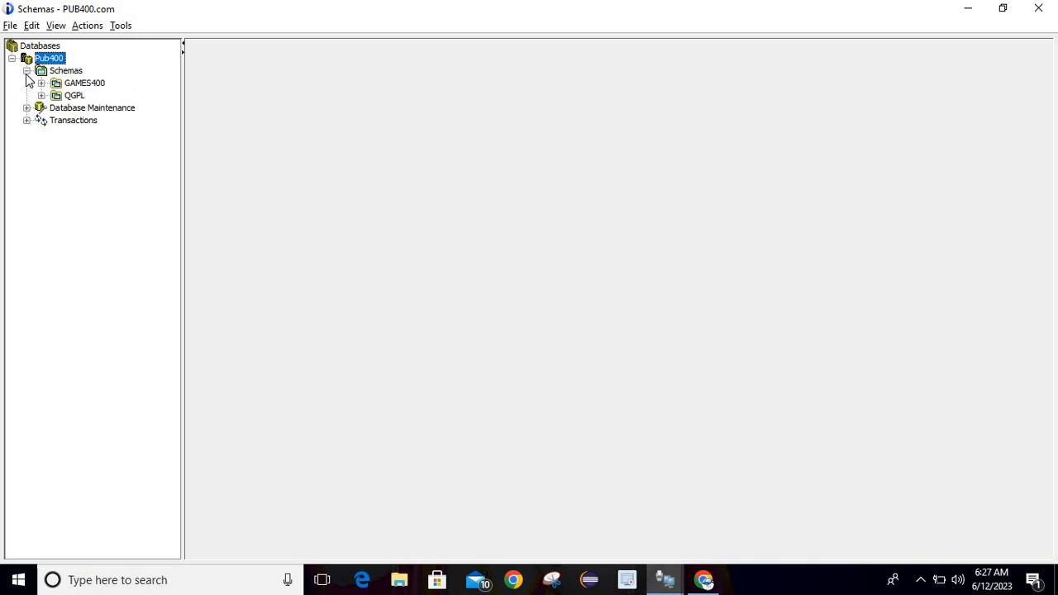
mouse_move(35, 97)
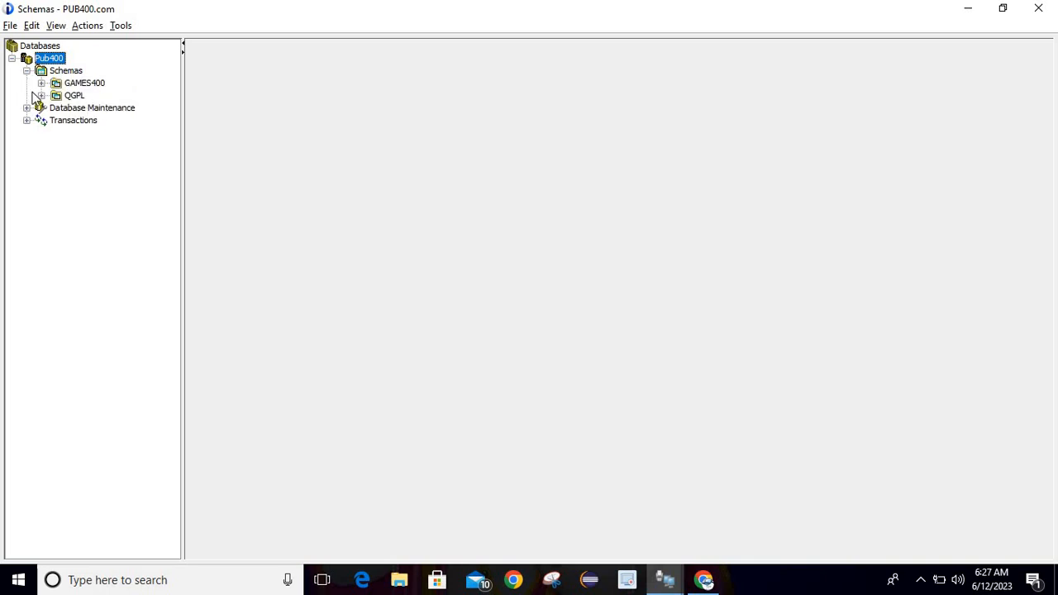
left_click(40, 95)
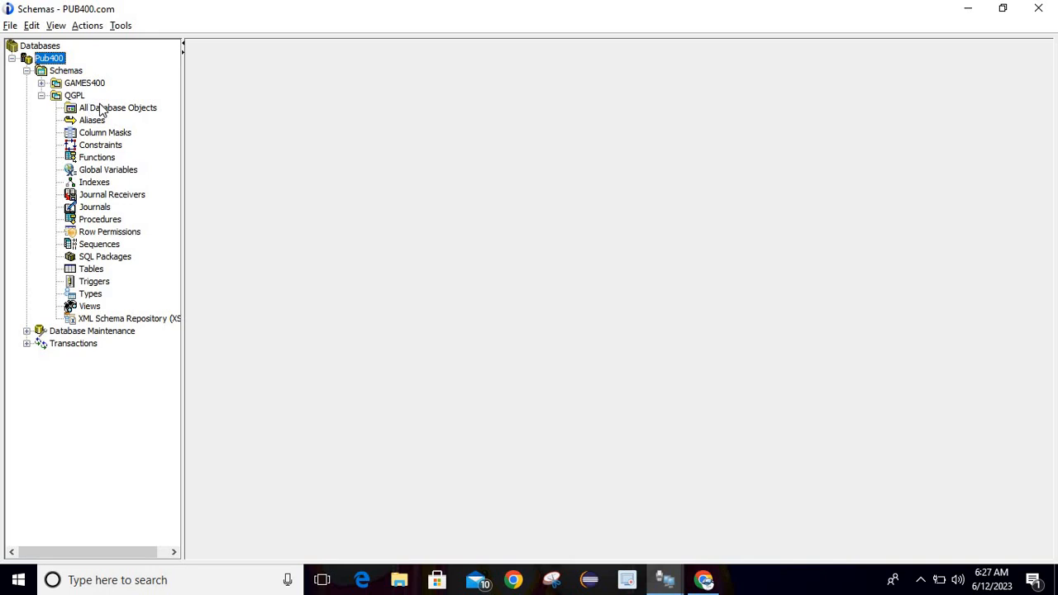
double_click(117, 107)
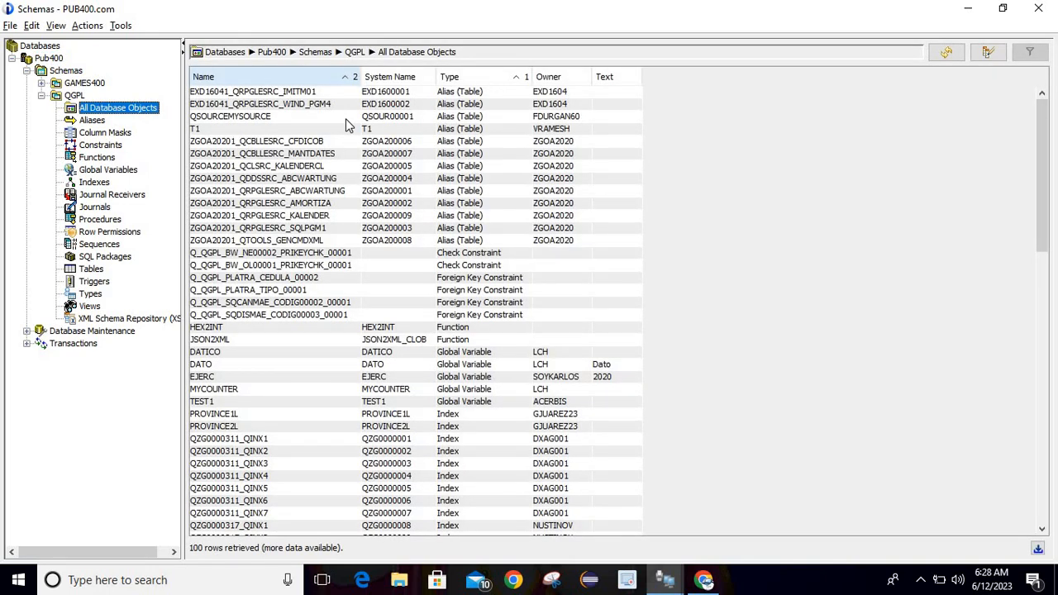
mouse_move(418, 163)
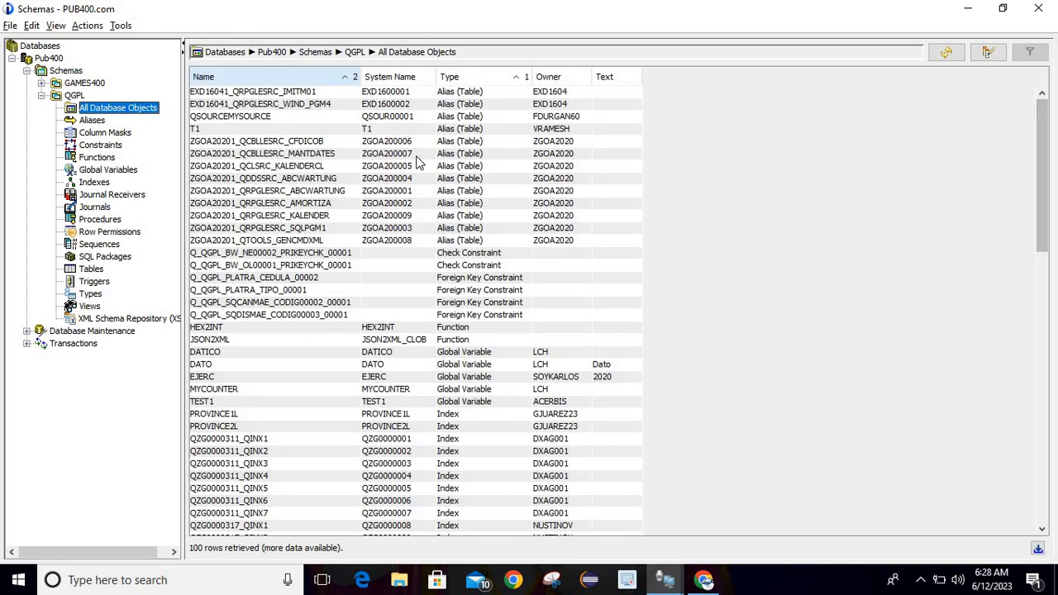
left_click(32, 25)
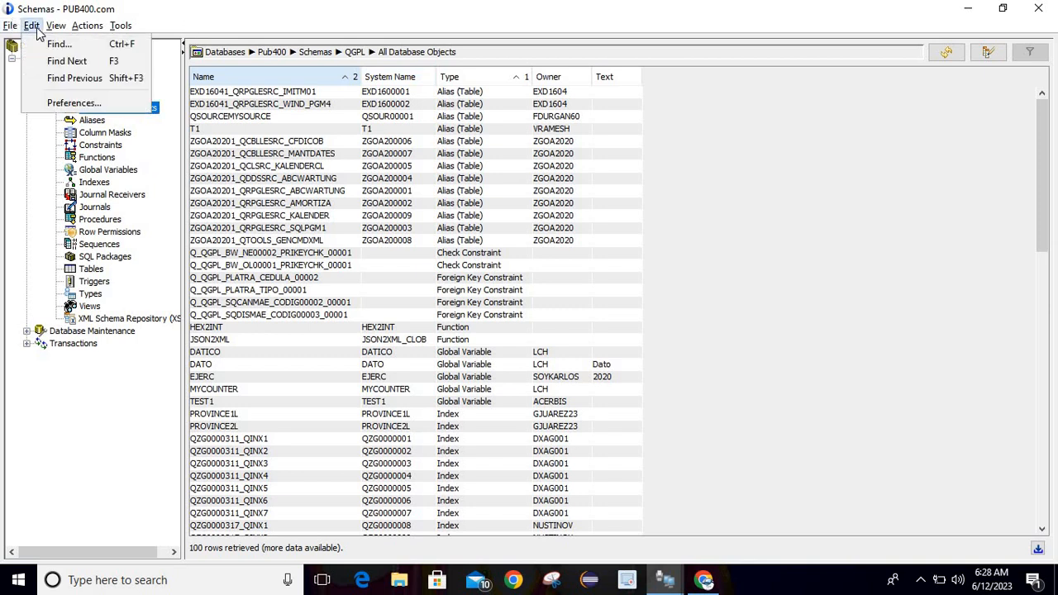
left_click(73, 103)
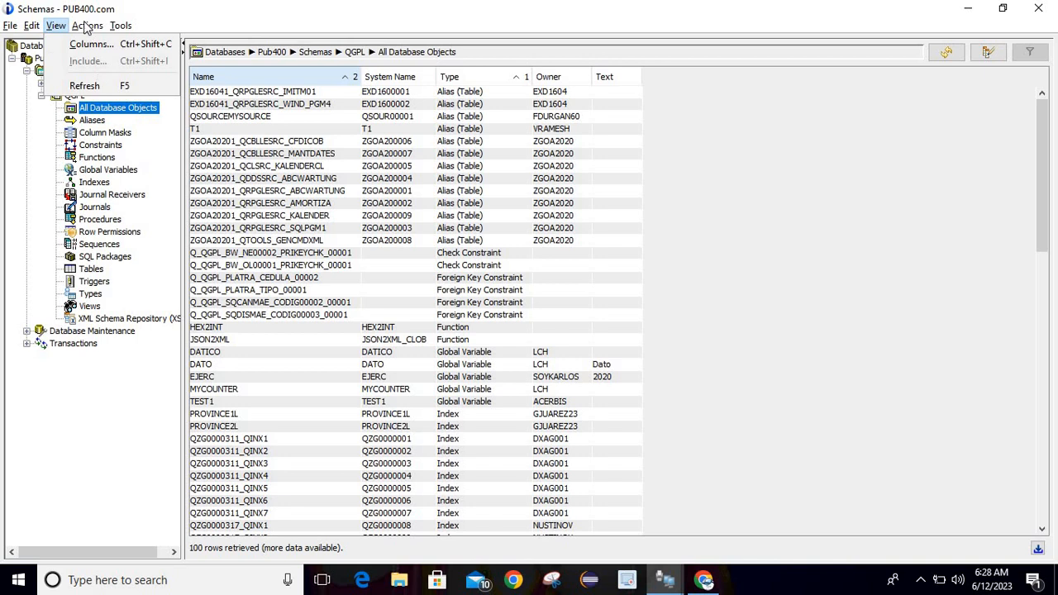
left_click(87, 24)
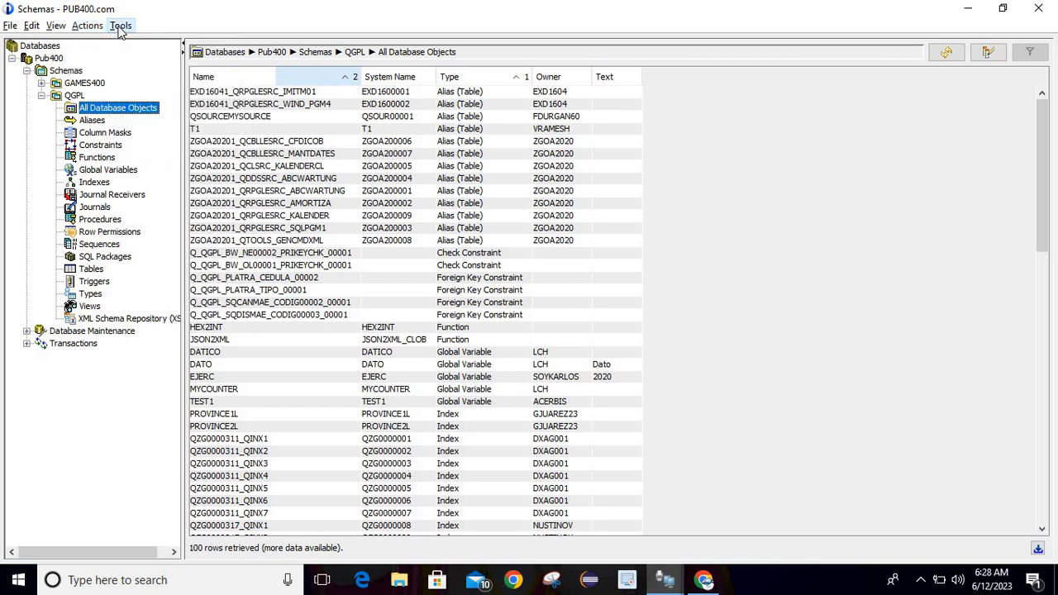
left_click(121, 25)
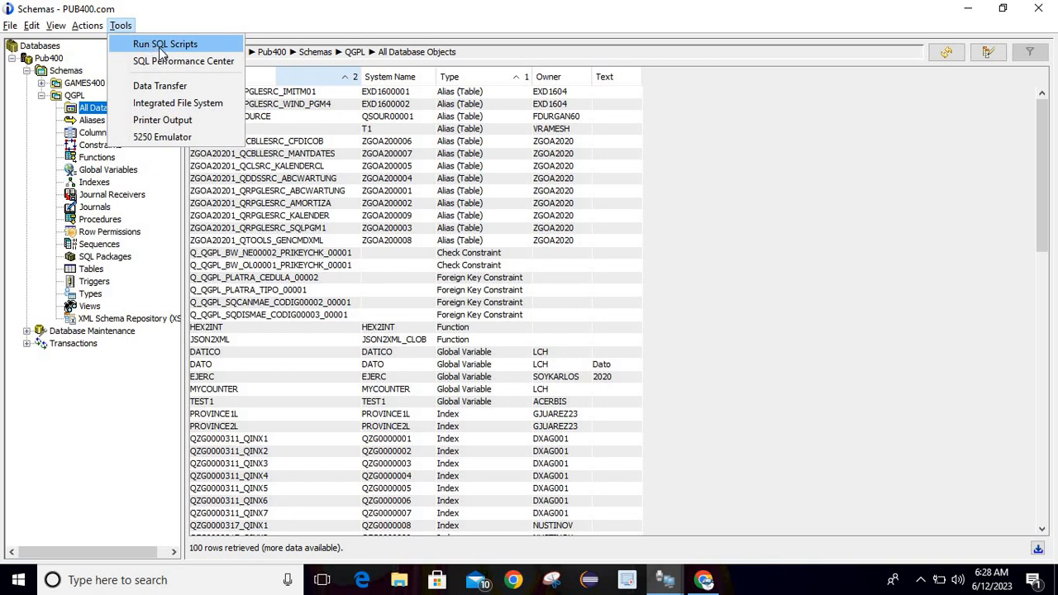
mouse_move(173, 51)
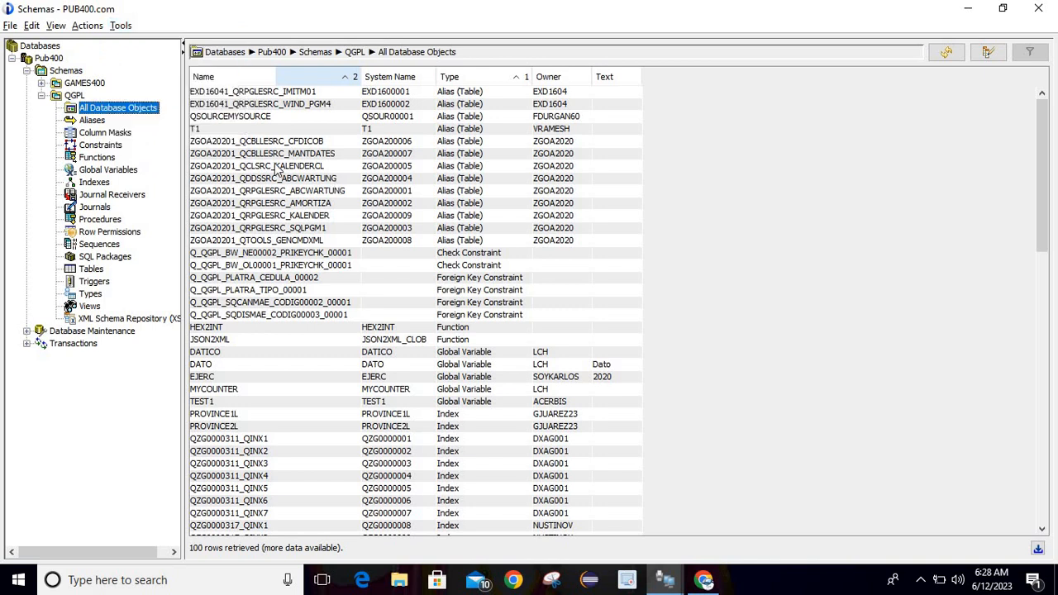
mouse_move(533, 114)
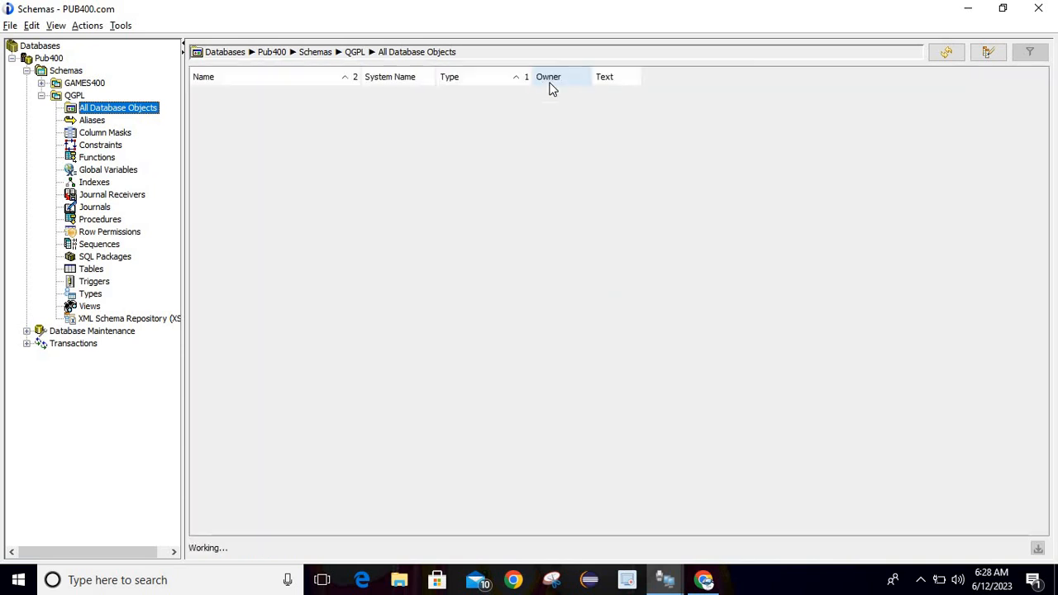
- Sort the QGPL objects by Owner and dismiss the Windows update popup
left_click(548, 76)
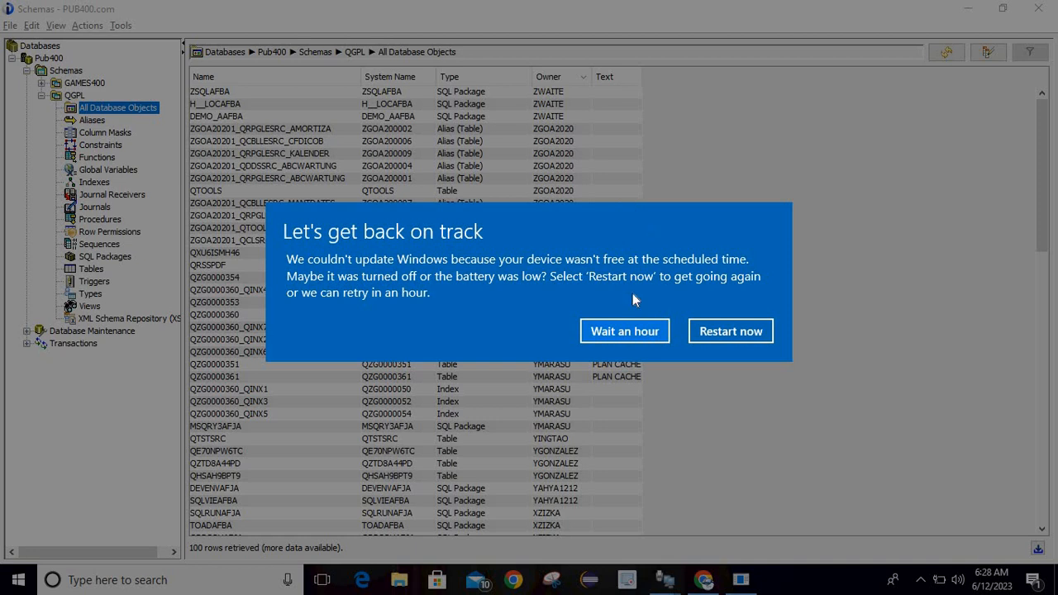
left_click(624, 330)
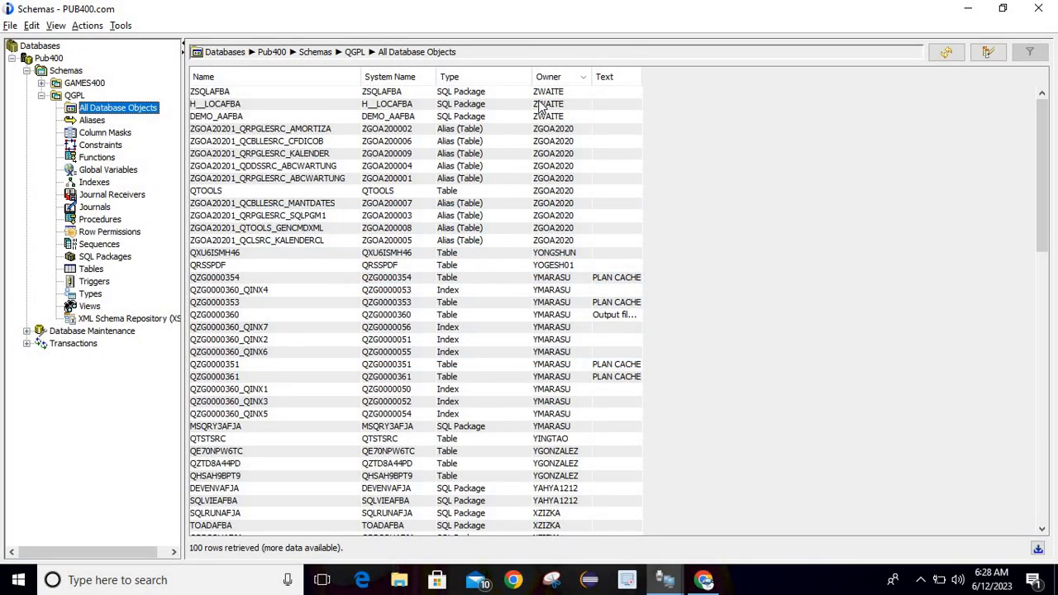
mouse_move(550, 103)
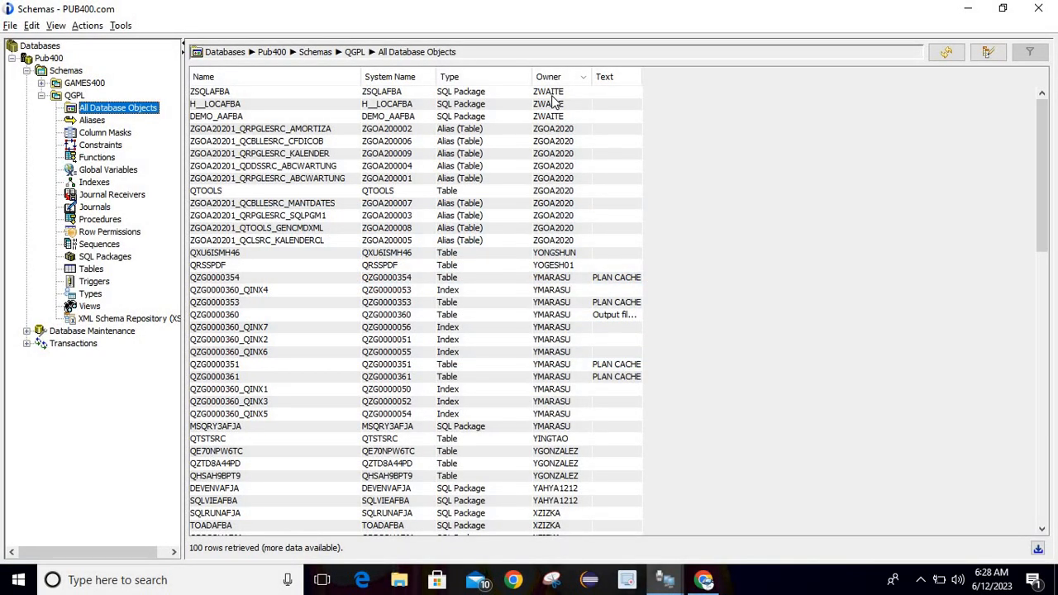
mouse_move(824, 134)
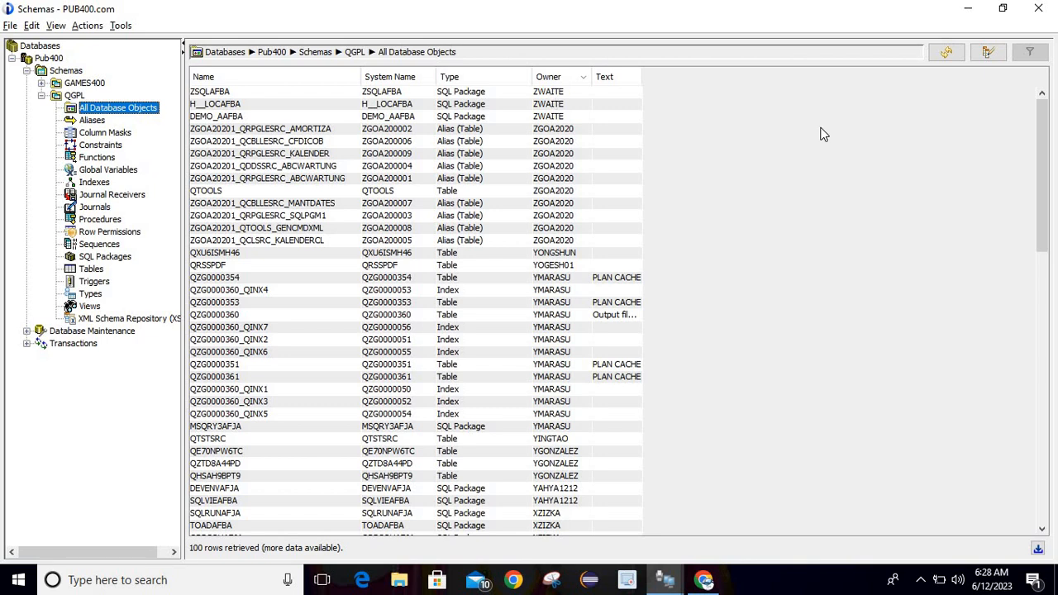
mouse_move(872, 93)
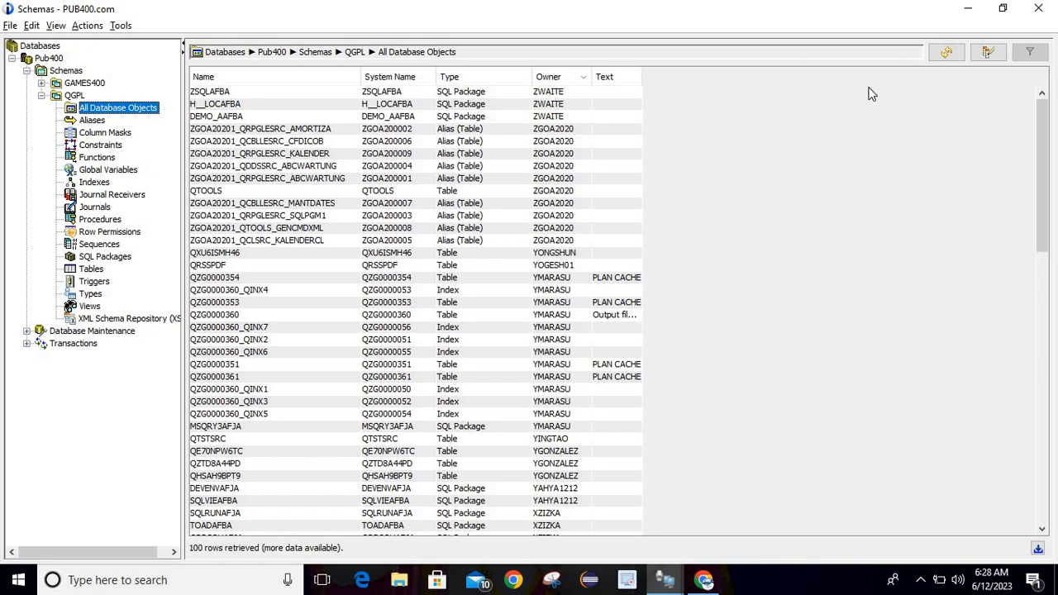
left_click(203, 76)
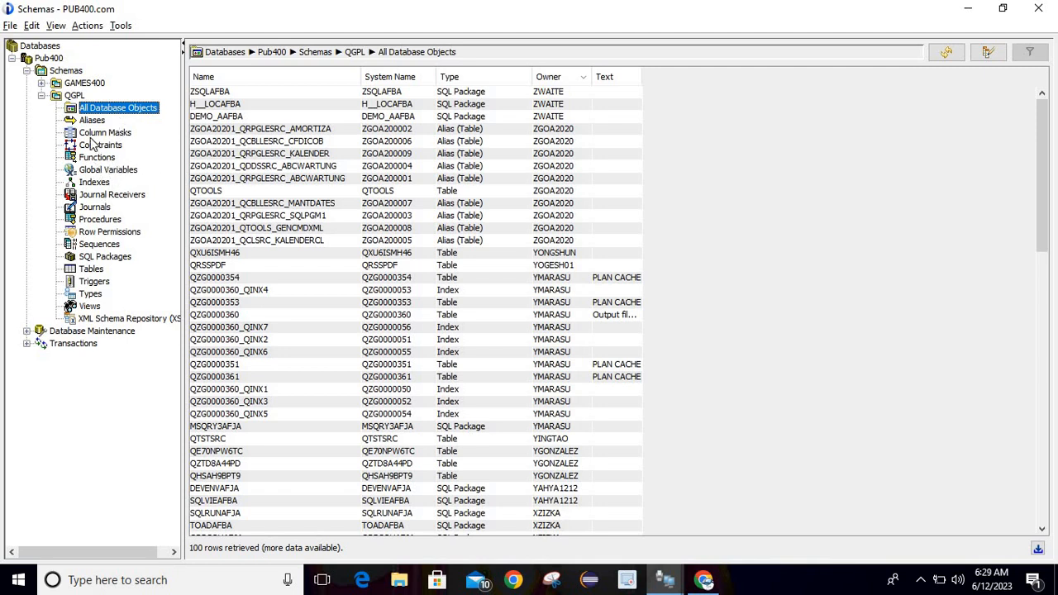
- List QGPL's 13 aliases, such as EXD16041 and ZGOA20201, from the schema tree
left_click(92, 119)
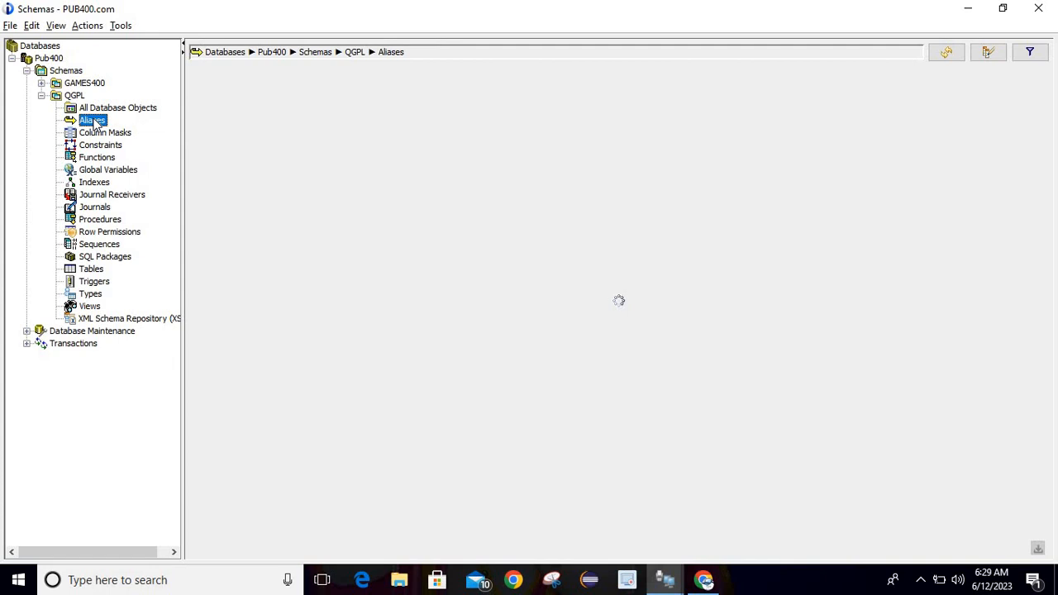
left_click(93, 121)
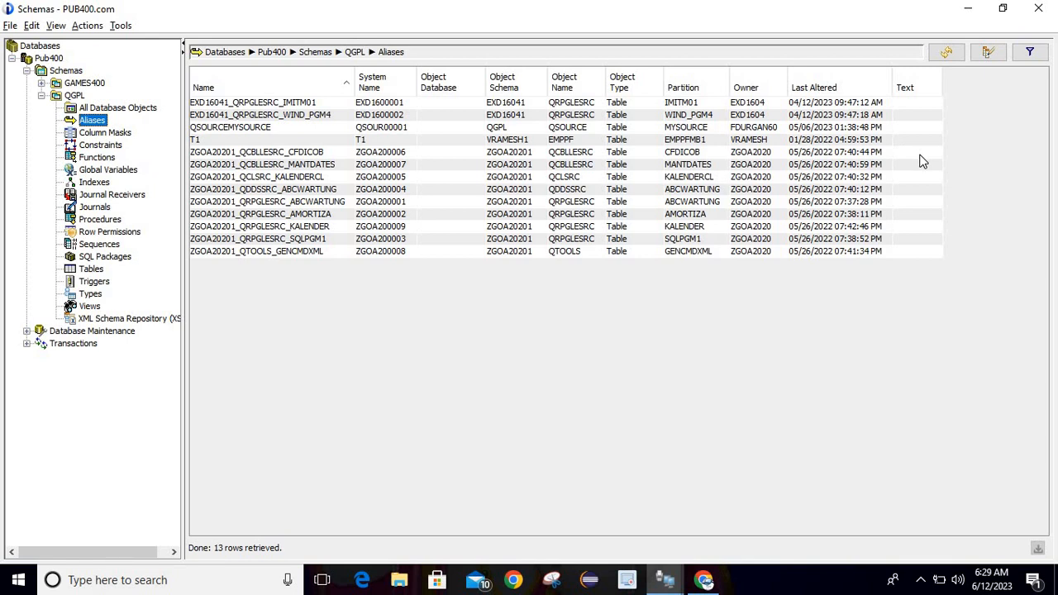
mouse_move(1041, 69)
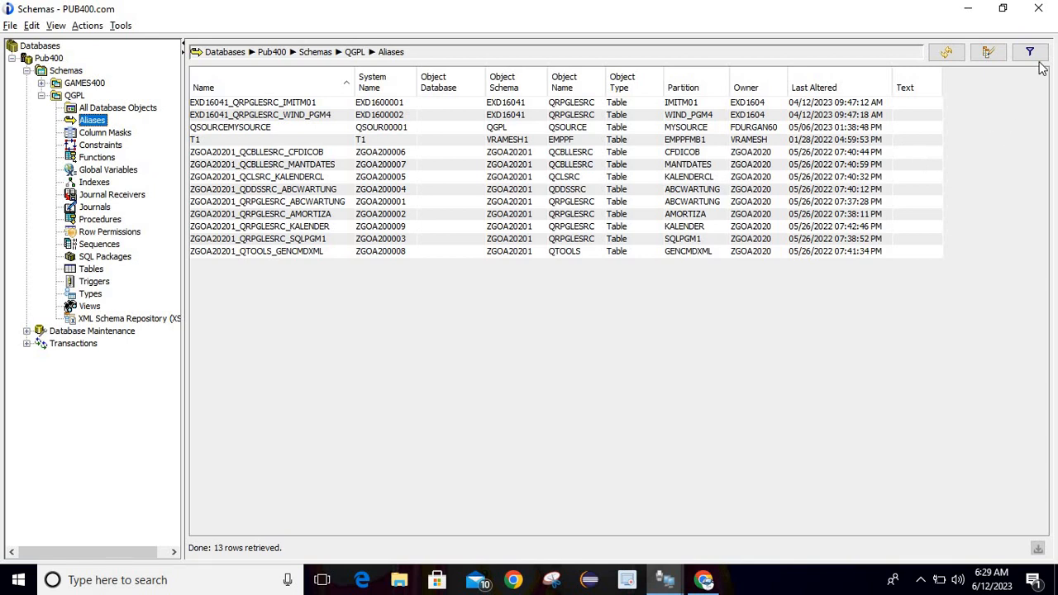